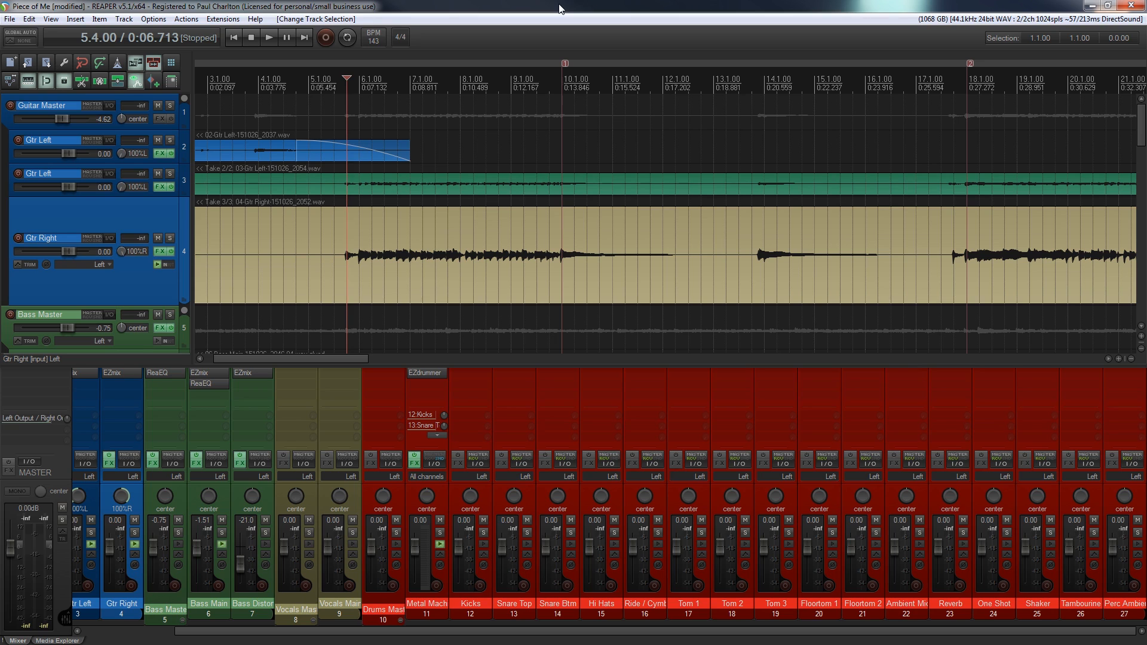
{"action": "mouse_move", "coordinate": [179, 252]}
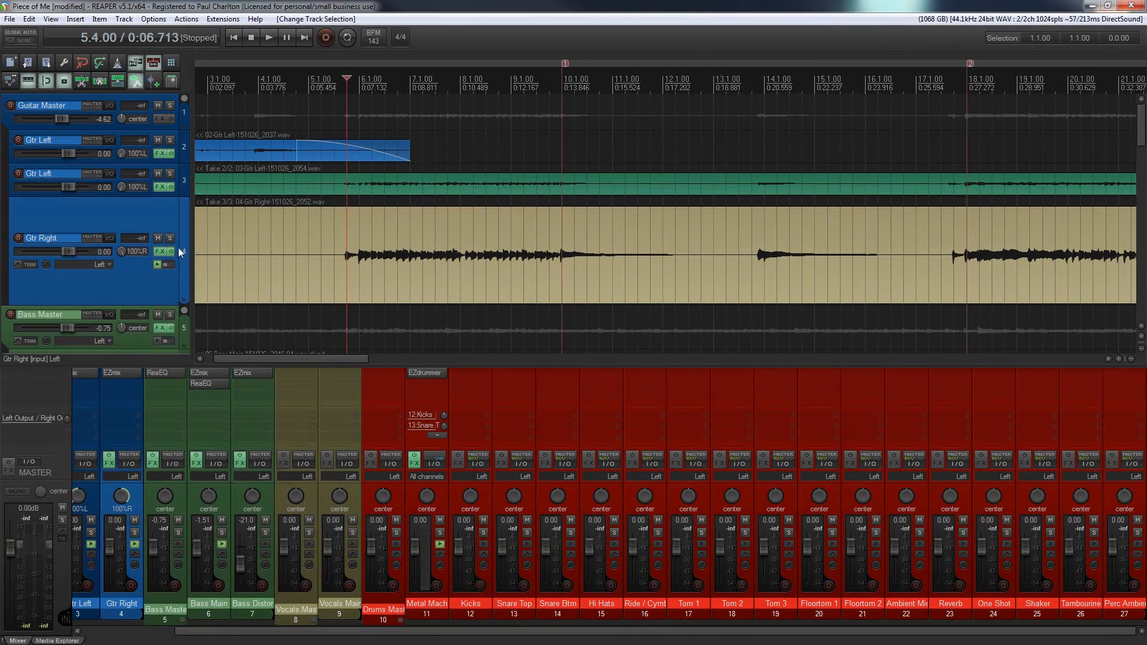
Step: Solo the Gtr Right track so only that guitar is audible
{"action": "left_click", "coordinate": [169, 238]}
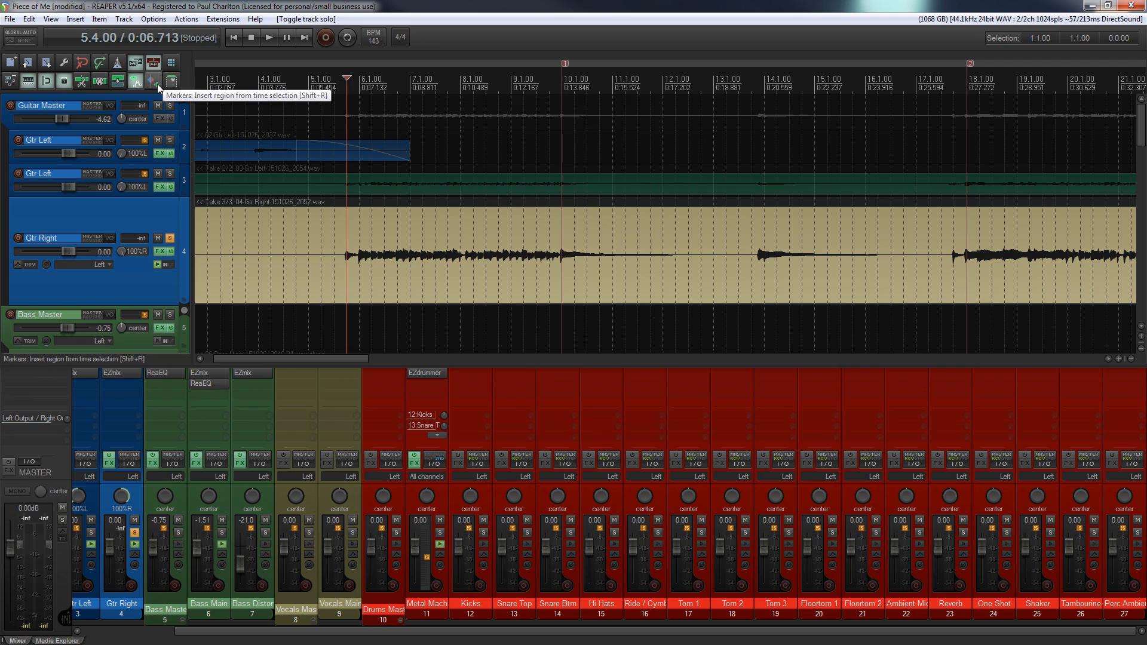
{"action": "mouse_move", "coordinate": [351, 234]}
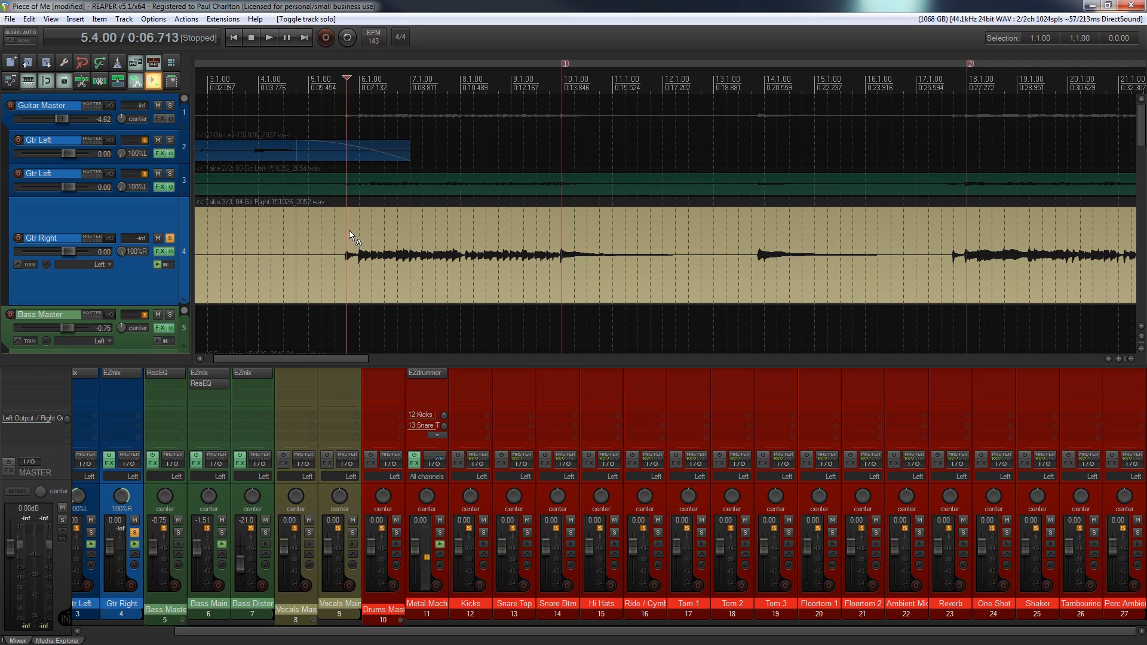
Step: Insert stretch markers on the Gtr Right item at the riff's start, bar 10 and bar 12
{"action": "left_click", "coordinate": [348, 254]}
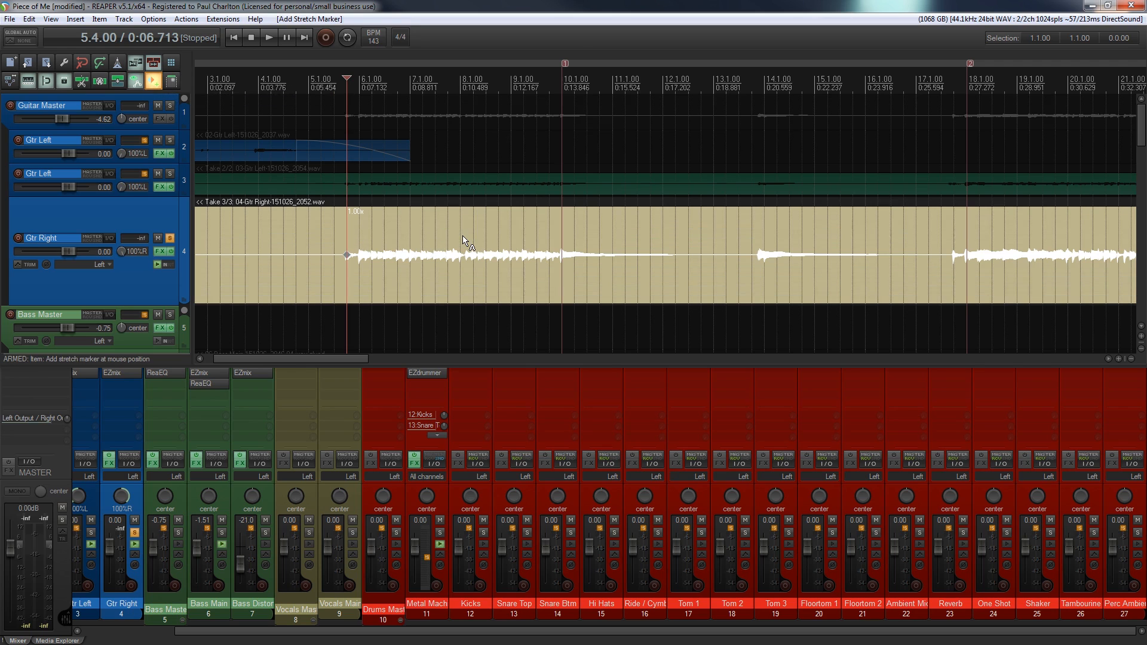
{"action": "mouse_move", "coordinate": [536, 242]}
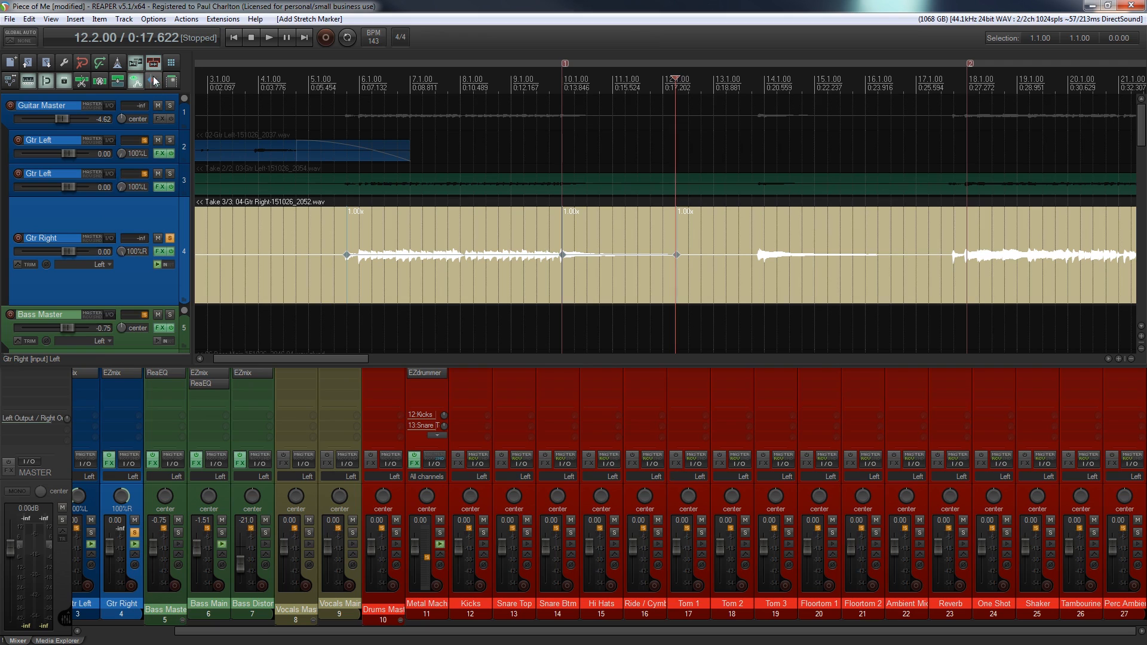
{"action": "left_click", "coordinate": [347, 119]}
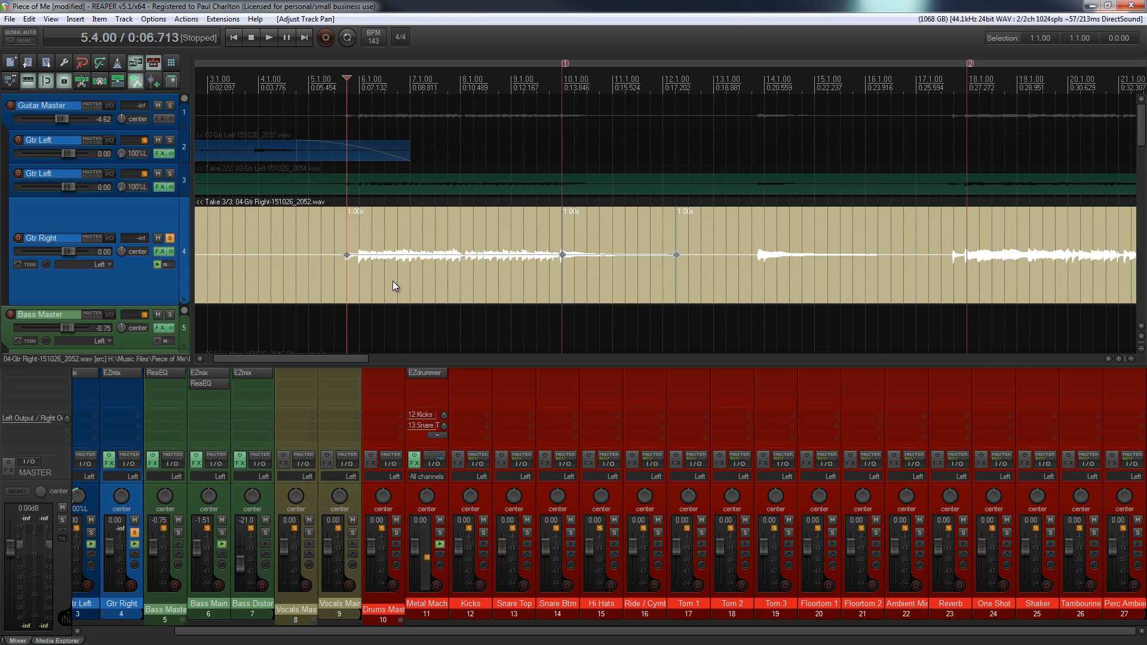
{"action": "left_click", "coordinate": [268, 37]}
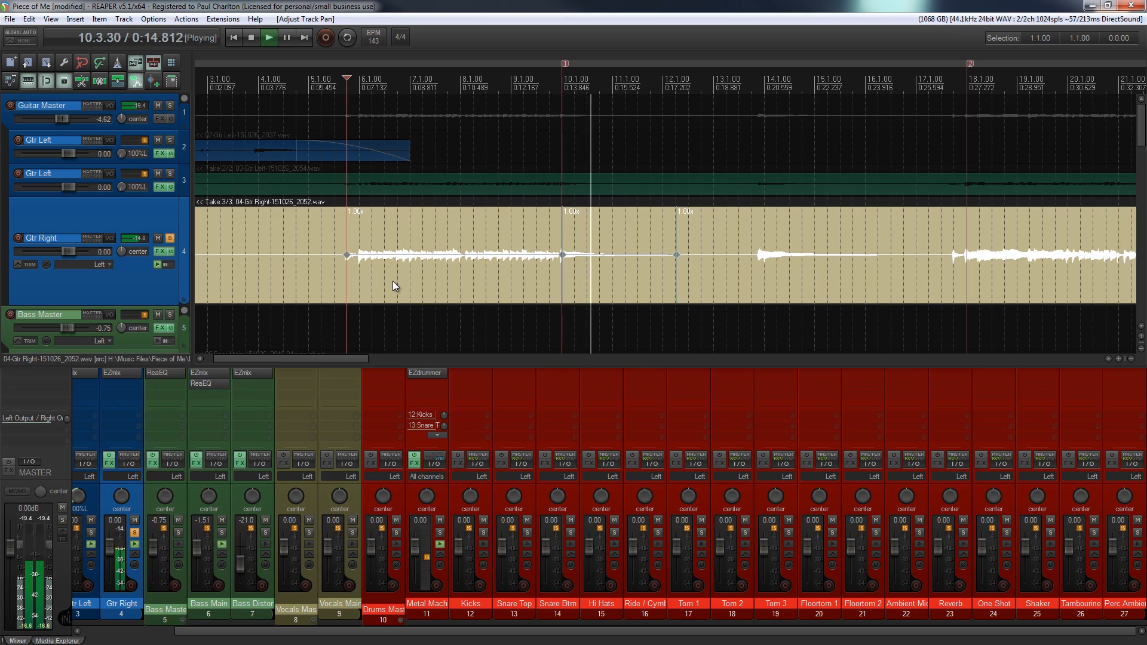
{"action": "left_click", "coordinate": [250, 37]}
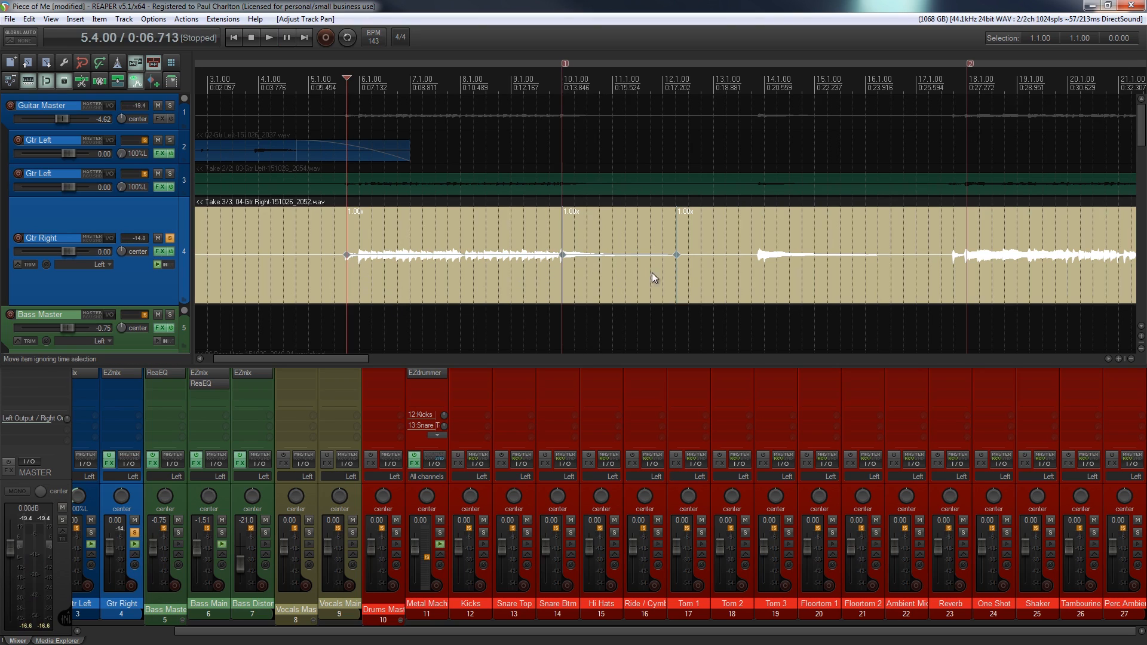
{"action": "mouse_move", "coordinate": [351, 286]}
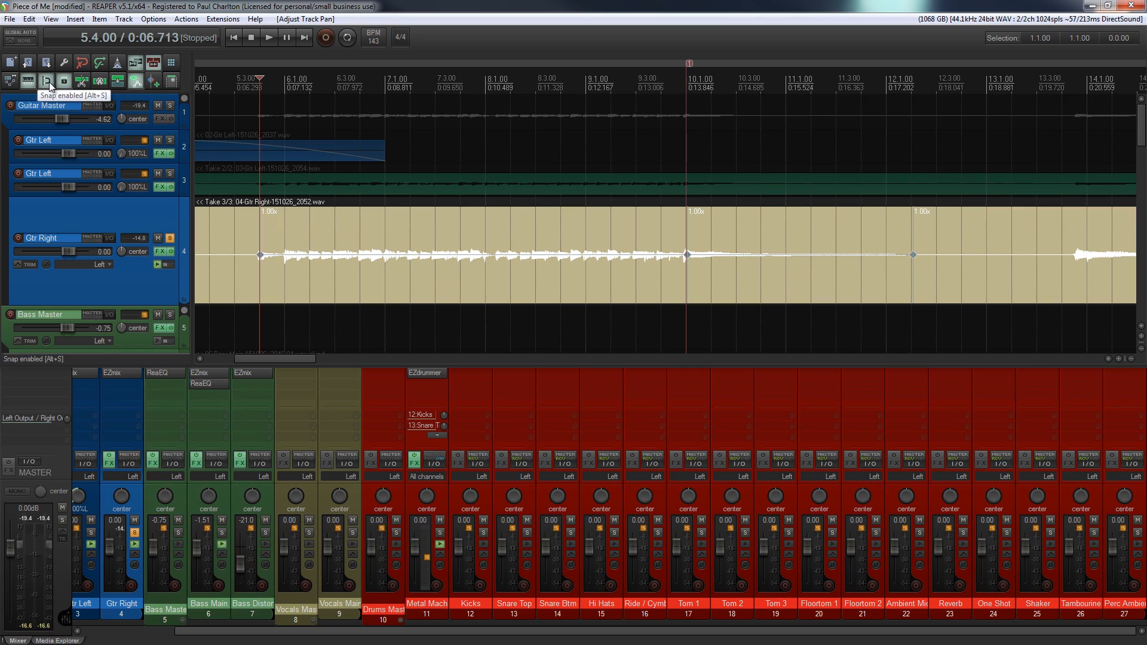
{"action": "mouse_move", "coordinate": [478, 314]}
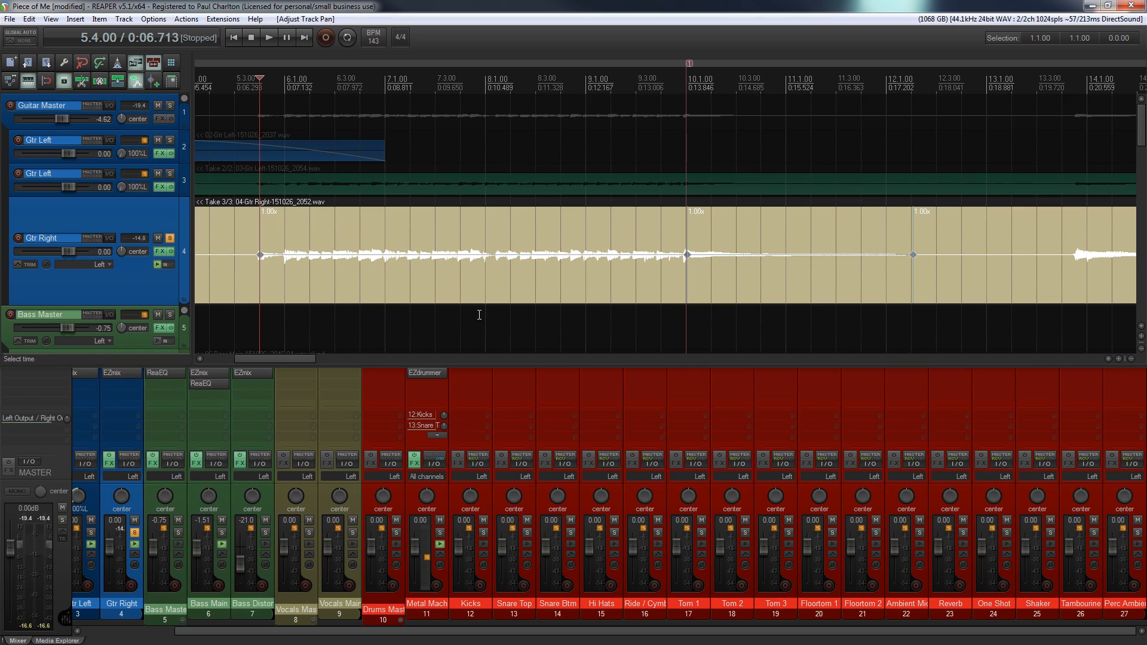
{"action": "mouse_move", "coordinate": [719, 276]}
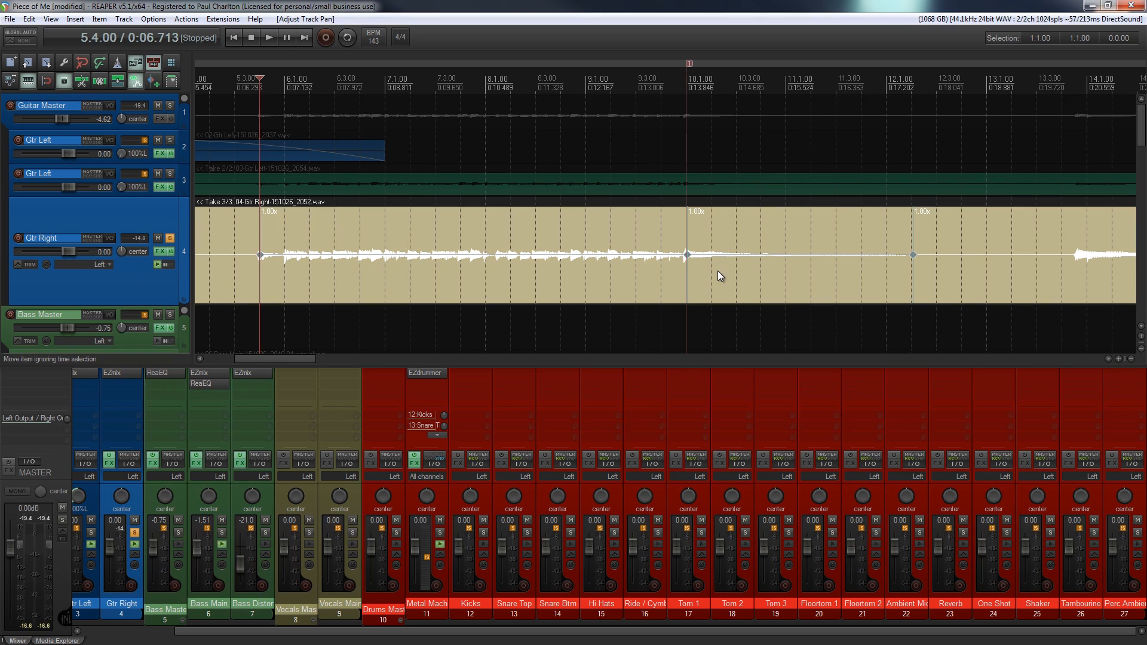
{"action": "mouse_move", "coordinate": [278, 263]}
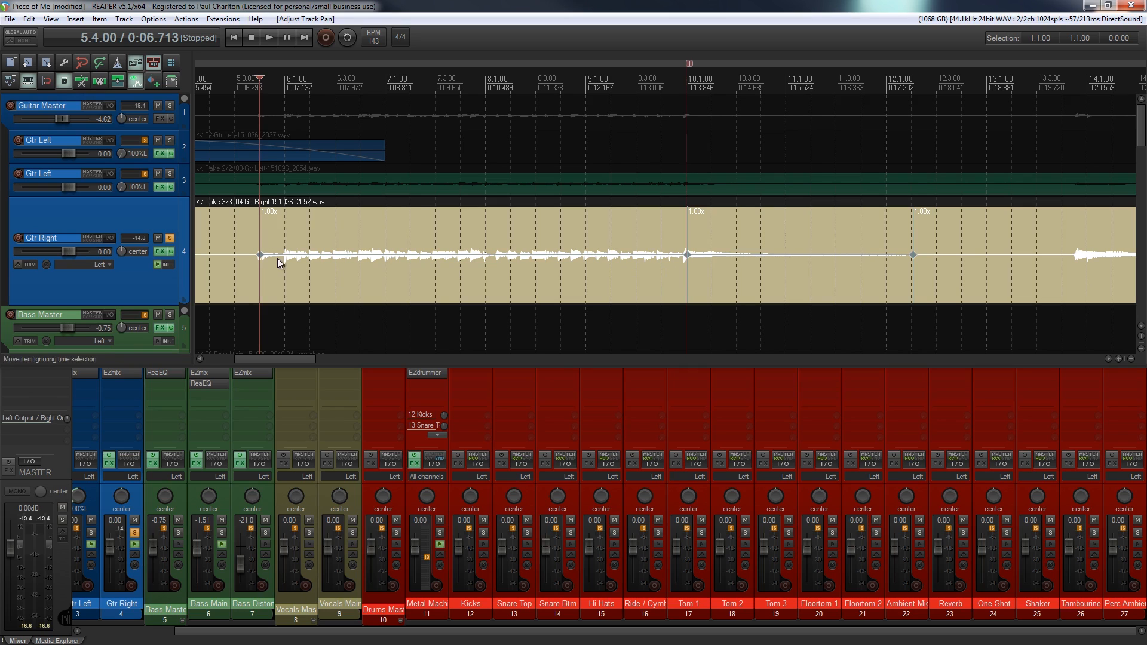
{"action": "mouse_move", "coordinate": [634, 263]}
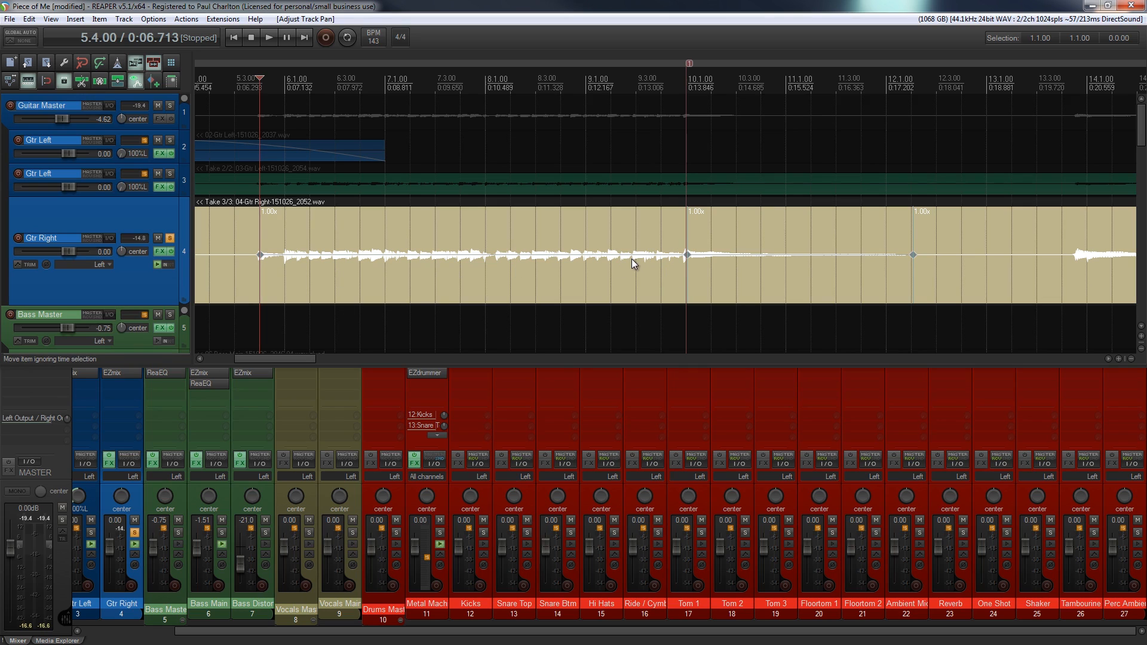
{"action": "mouse_move", "coordinate": [268, 266]}
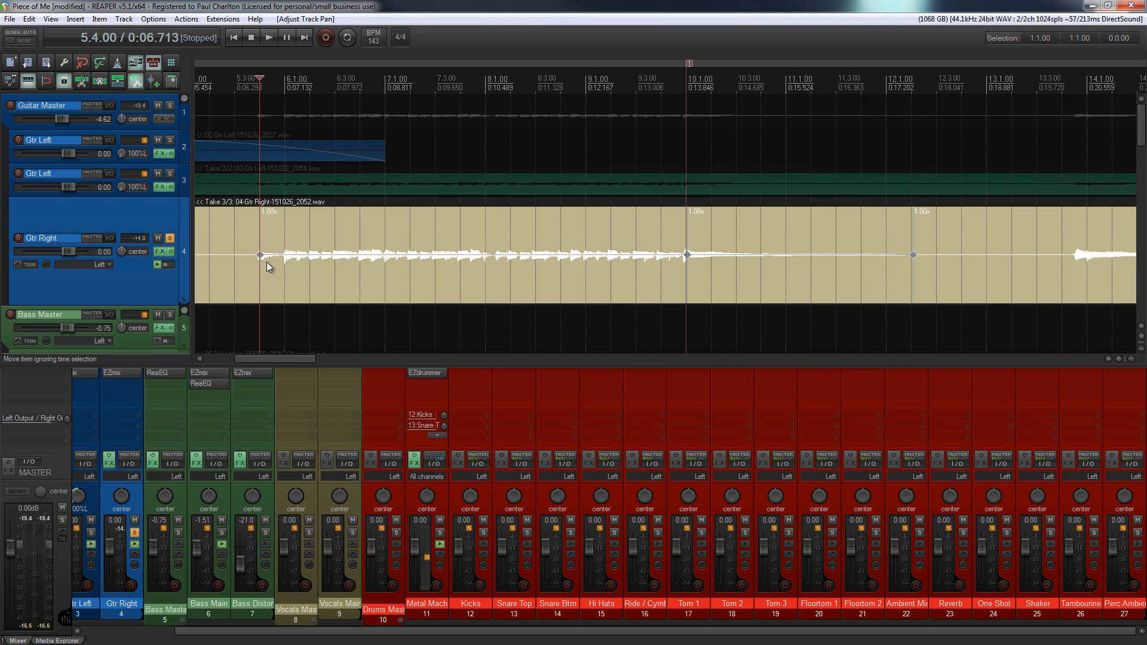
{"action": "mouse_move", "coordinate": [260, 255]}
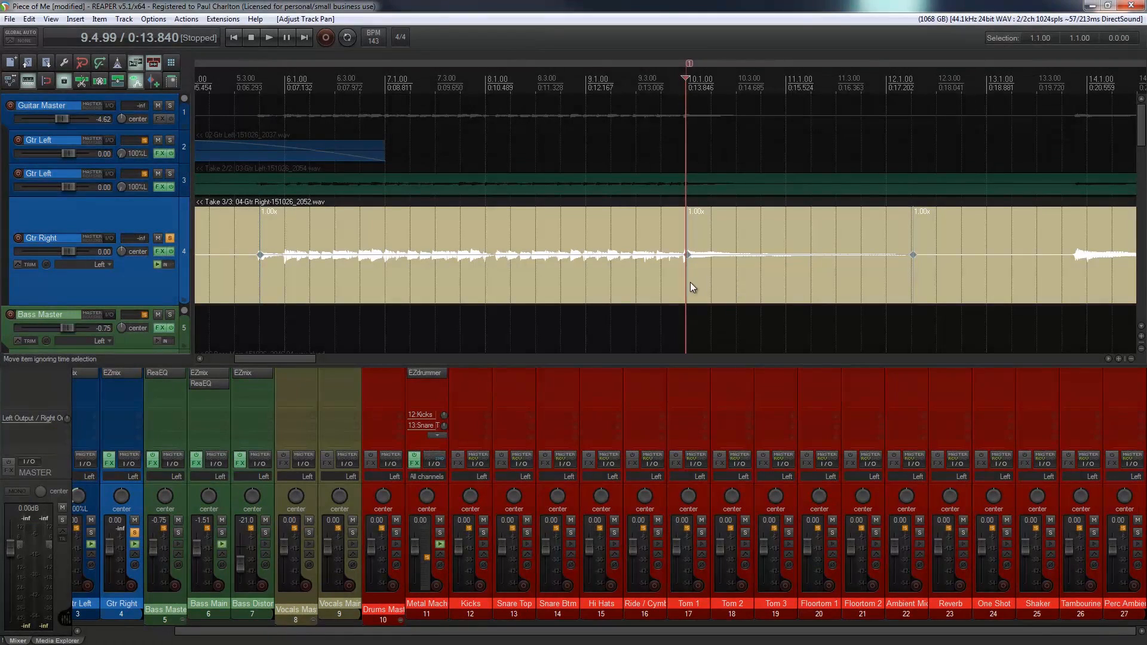
{"action": "mouse_move", "coordinate": [686, 255]}
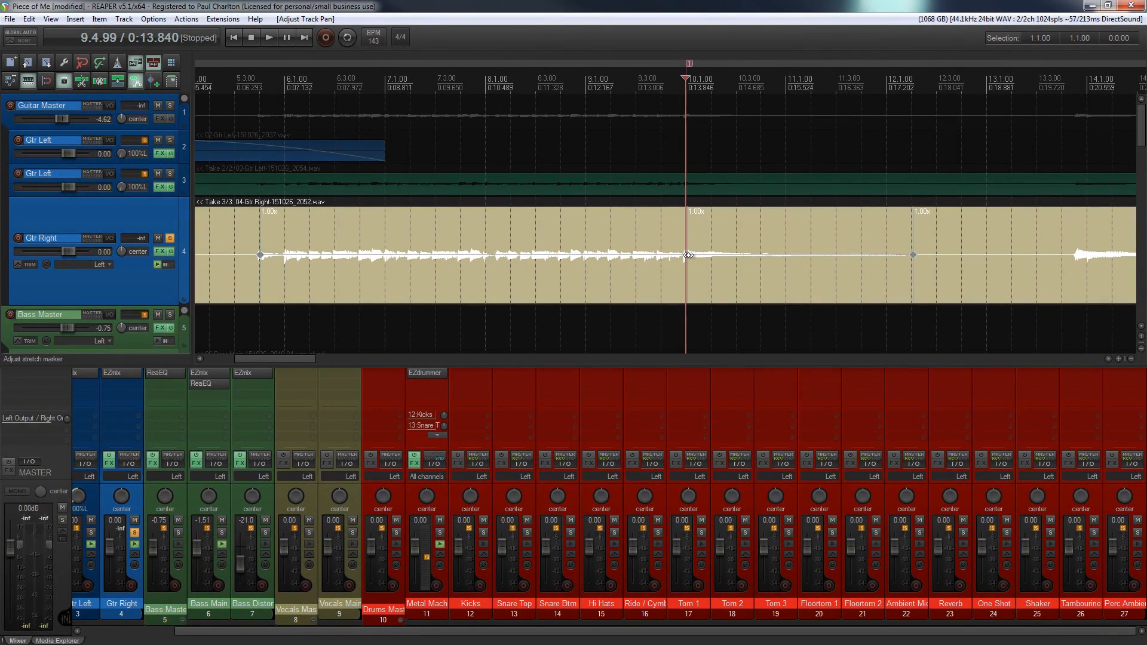
Step: Move the middle stretch marker earlier for 1.22x opening and 0.75x following section
{"action": "left_click_drag", "start_coordinate": [688, 254], "coordinate": [643, 259]}
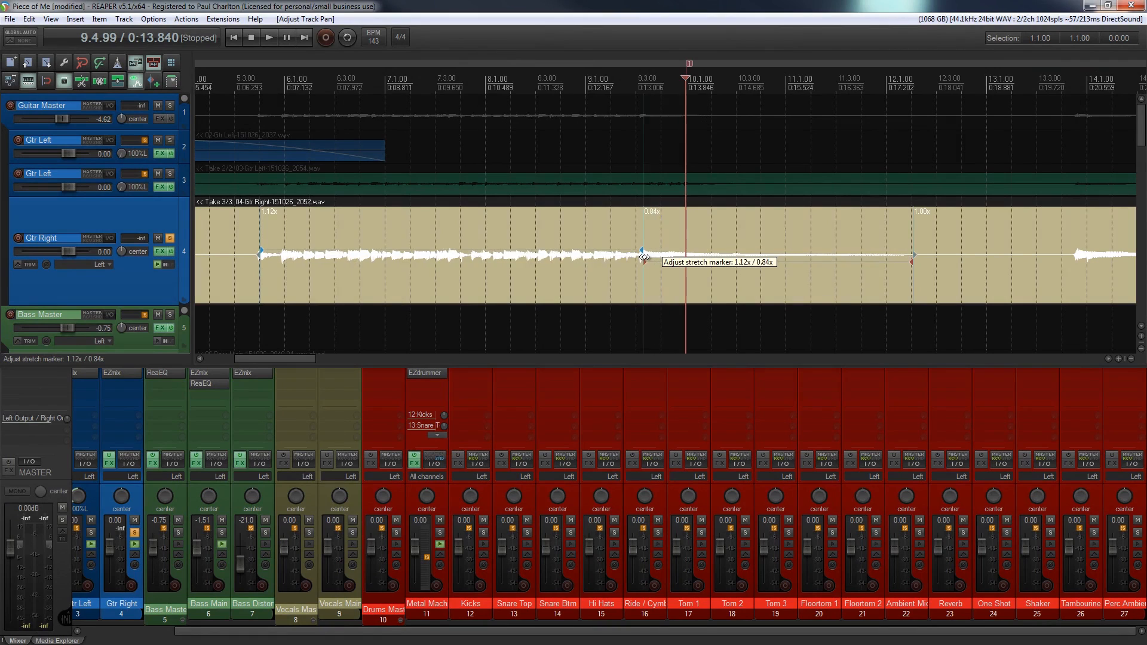
{"action": "left_click_drag", "start_coordinate": [644, 258], "coordinate": [613, 265]}
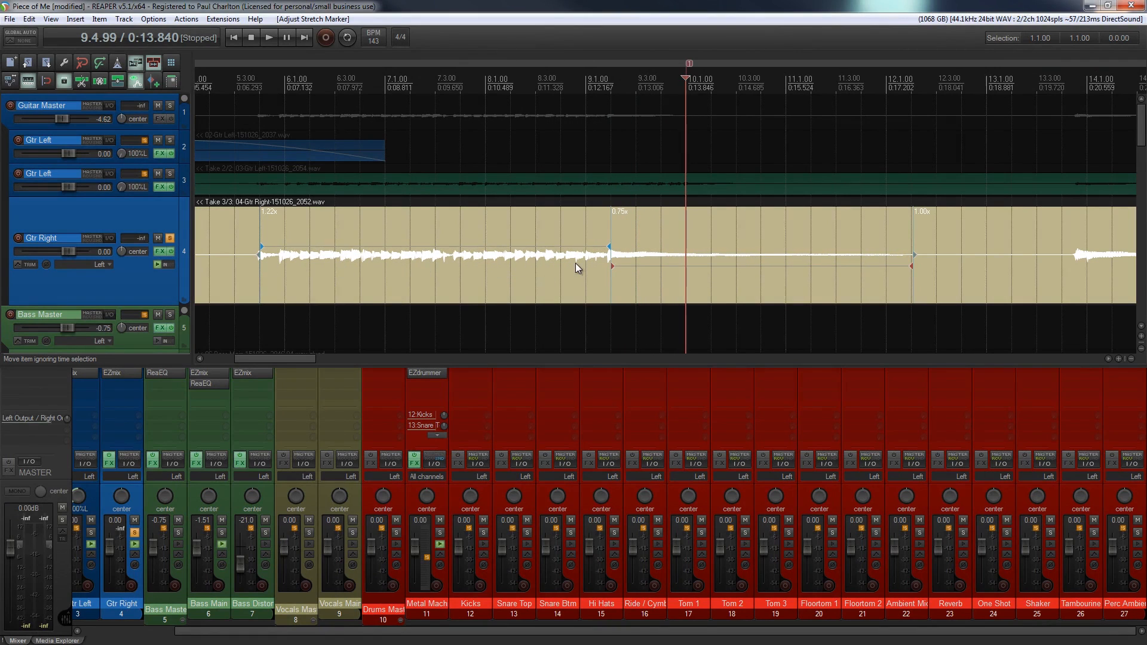
{"action": "mouse_move", "coordinate": [911, 258]}
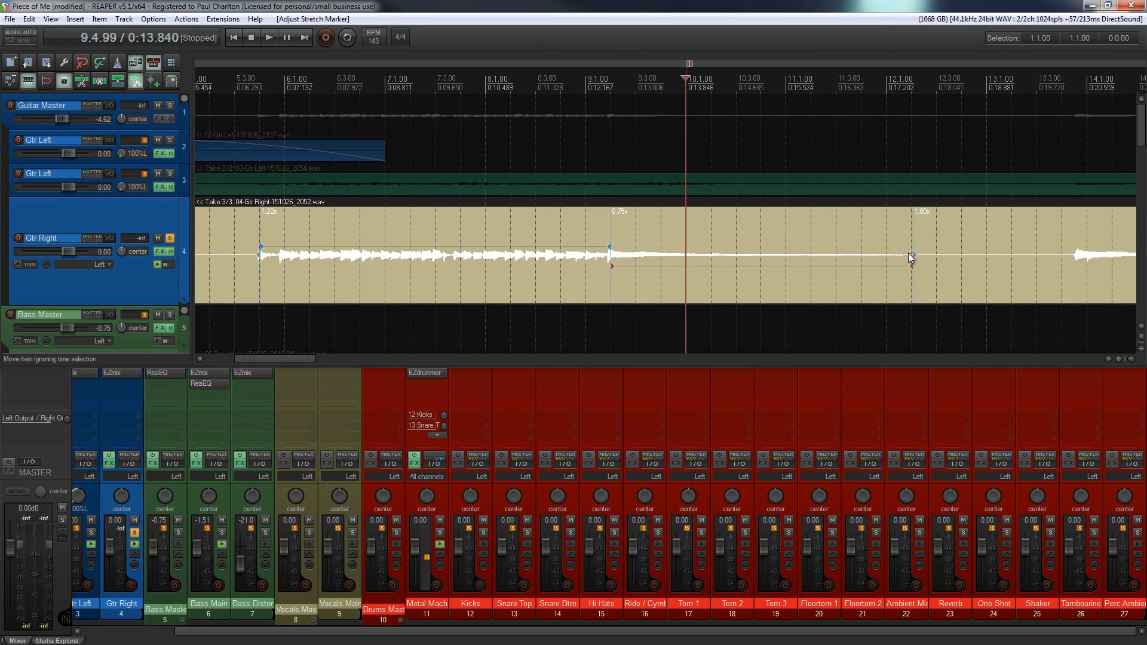
{"action": "mouse_move", "coordinate": [766, 288]}
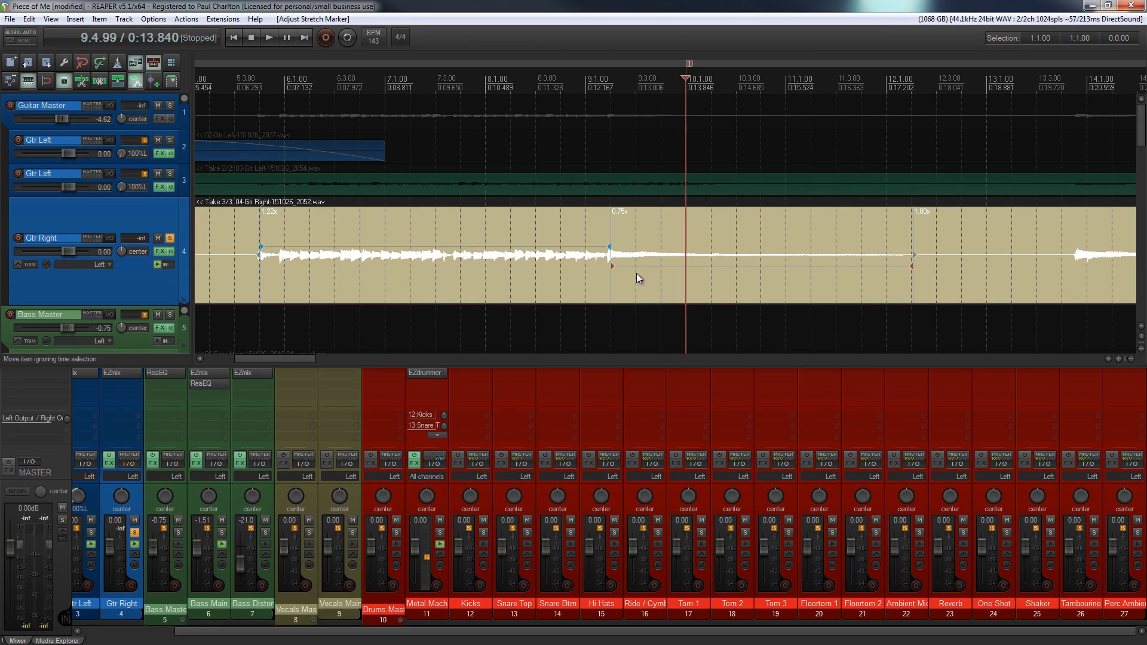
{"action": "mouse_move", "coordinate": [635, 275]}
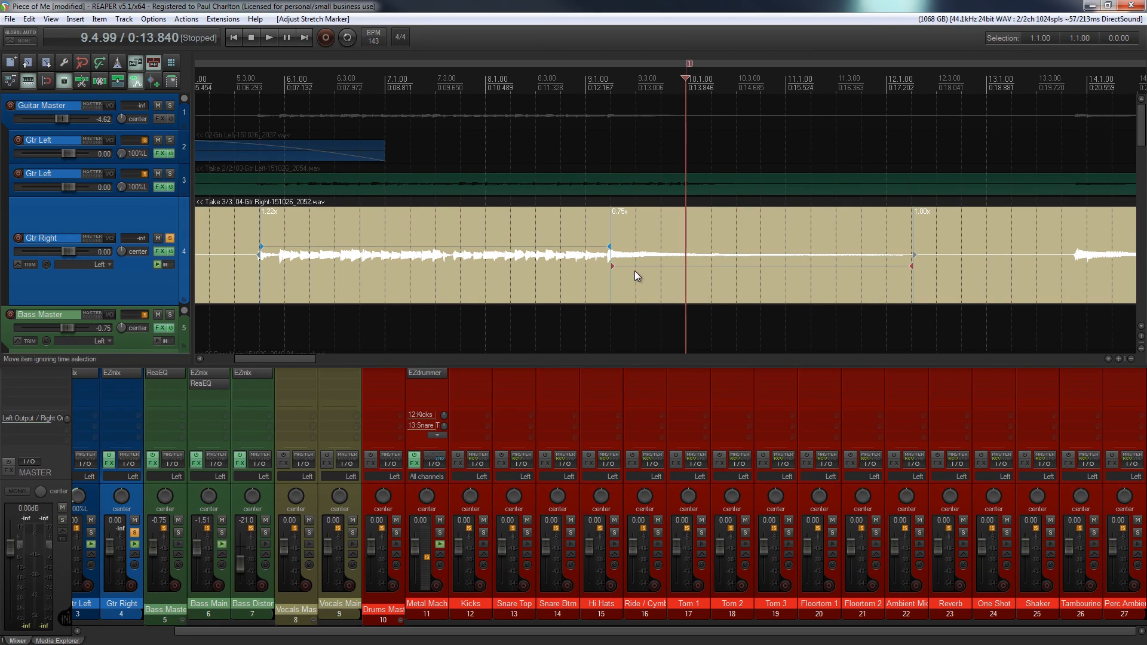
{"action": "mouse_move", "coordinate": [611, 284]}
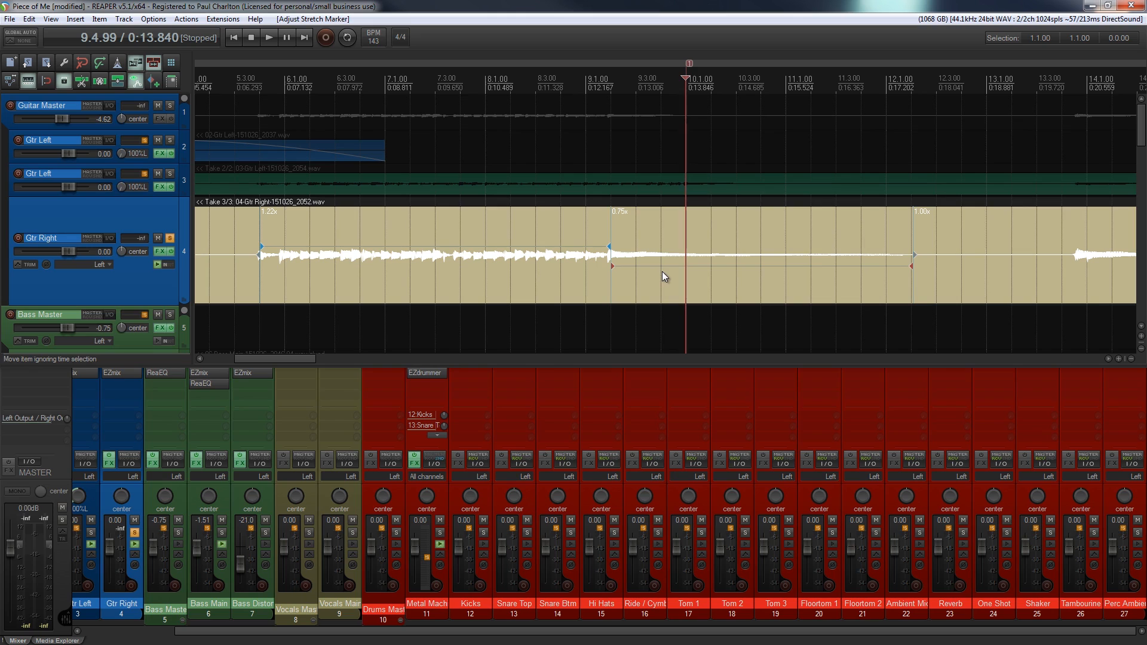
{"action": "mouse_move", "coordinate": [654, 273]}
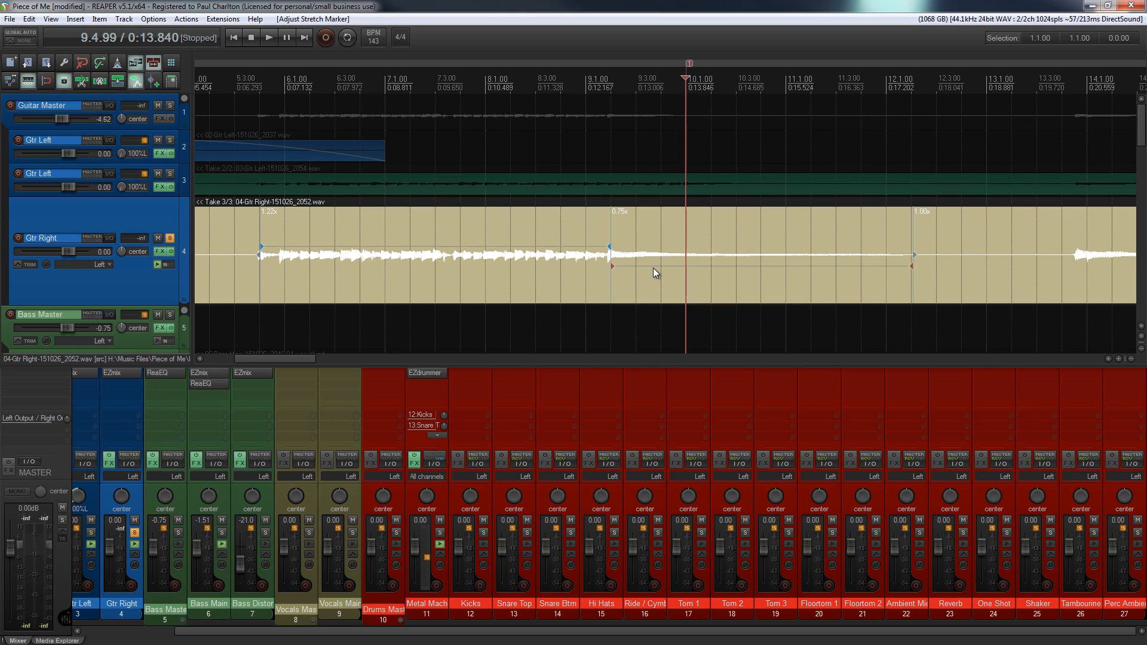
{"action": "mouse_move", "coordinate": [563, 252]}
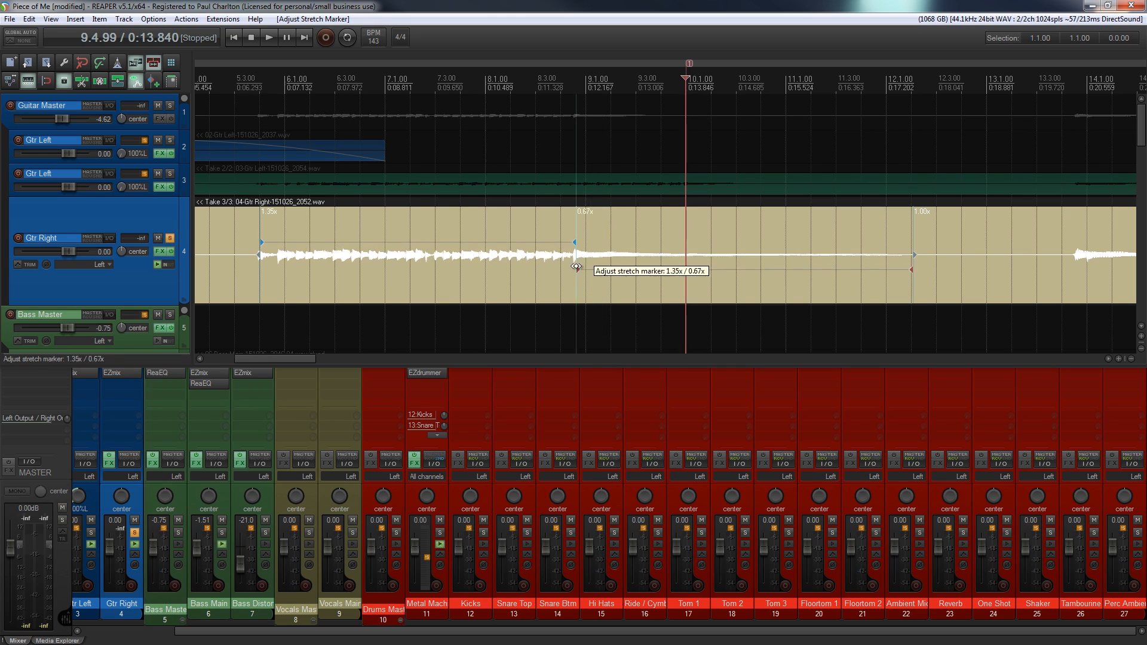
{"action": "left_click_drag", "start_coordinate": [575, 243], "coordinate": [467, 243]}
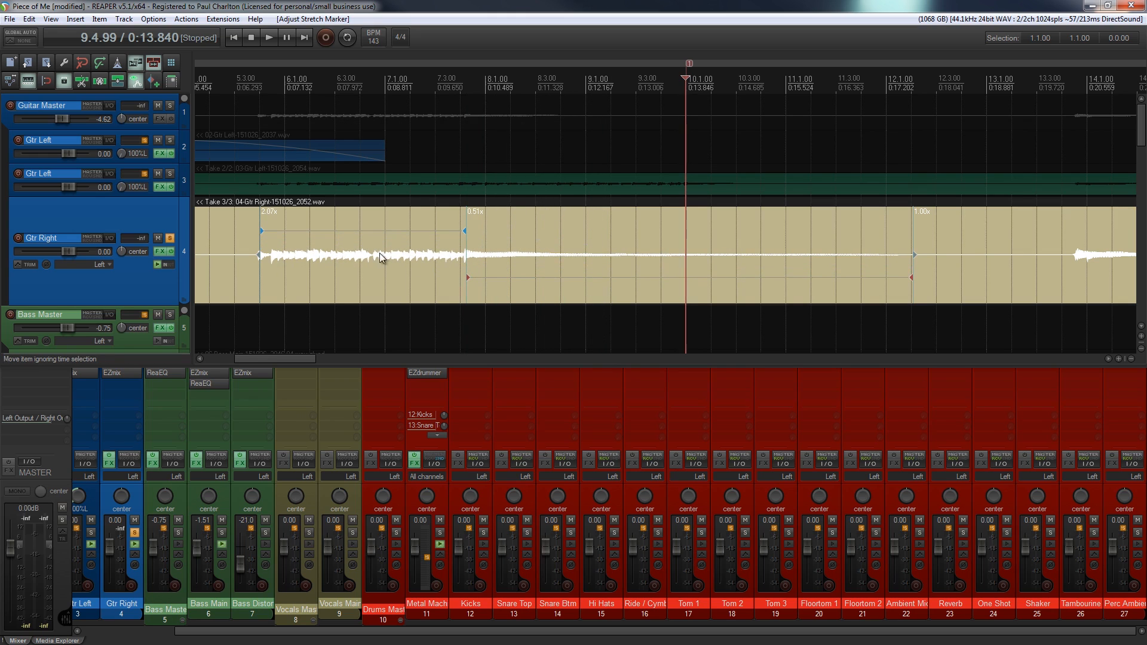
{"action": "mouse_move", "coordinate": [491, 278]}
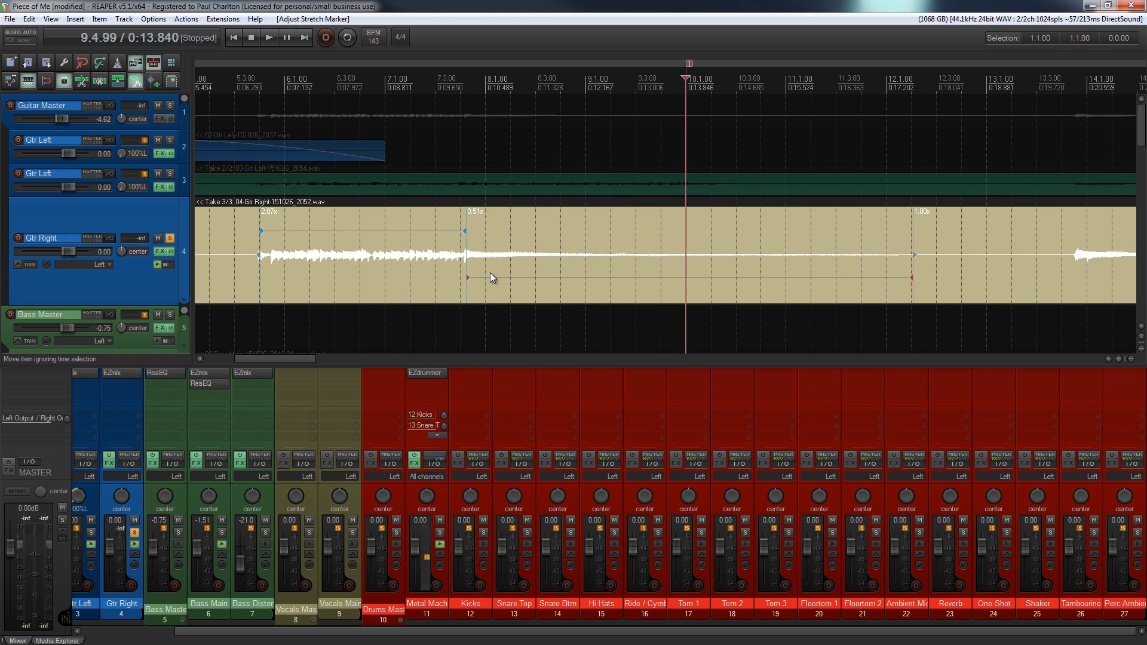
{"action": "mouse_move", "coordinate": [481, 279]}
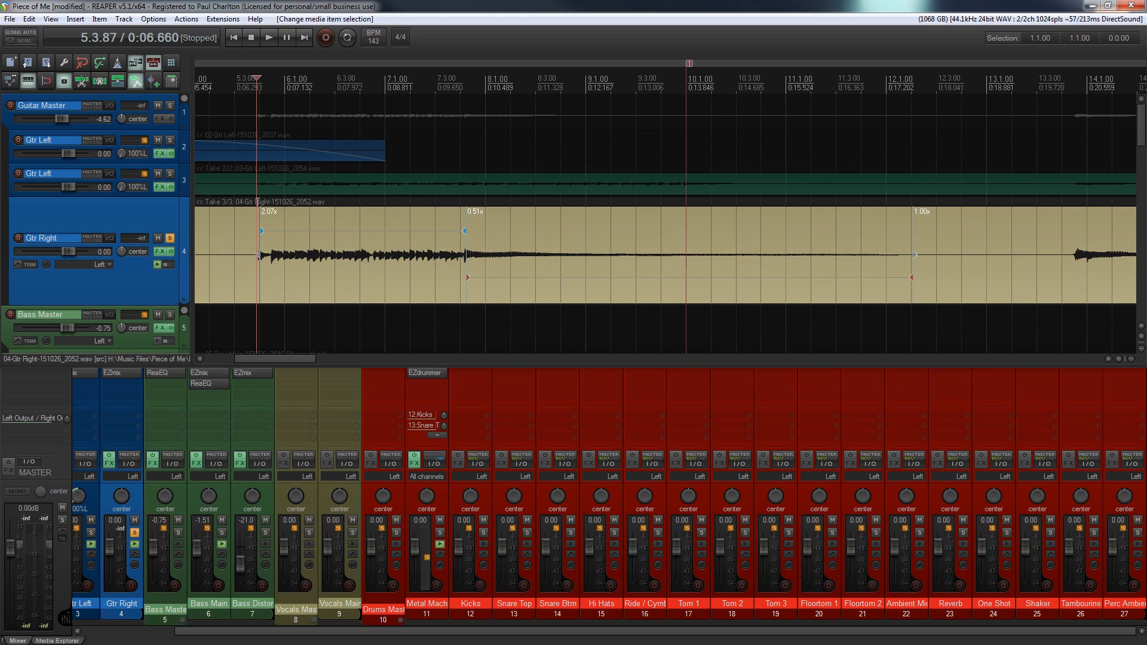
{"action": "left_click", "coordinate": [267, 37]}
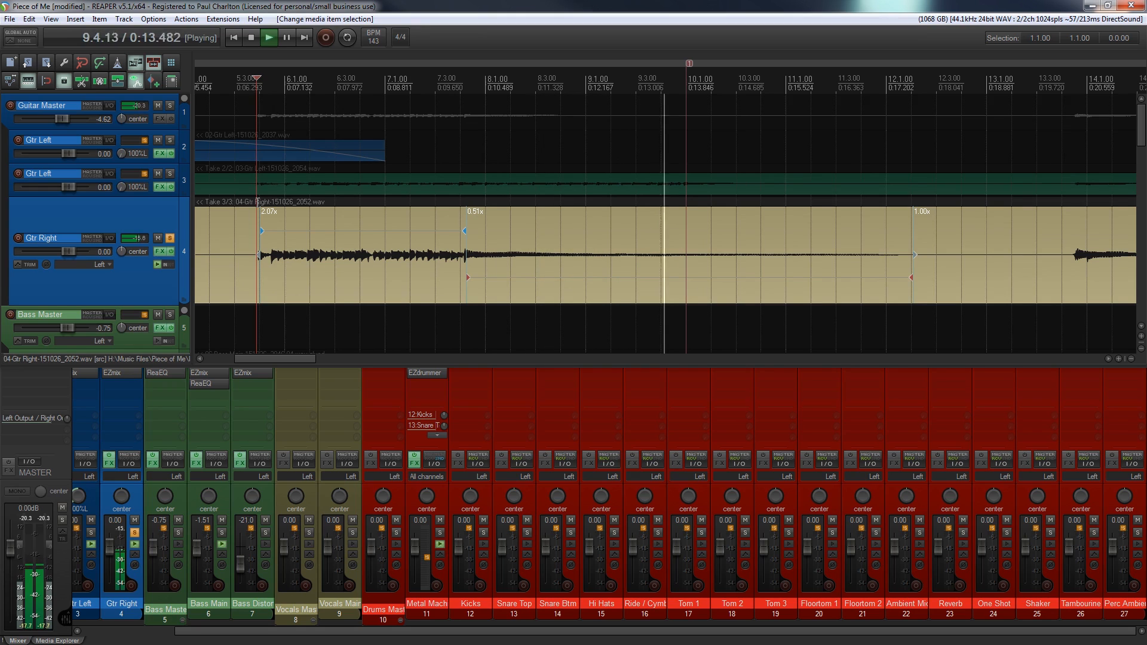
{"action": "left_click", "coordinate": [251, 37]}
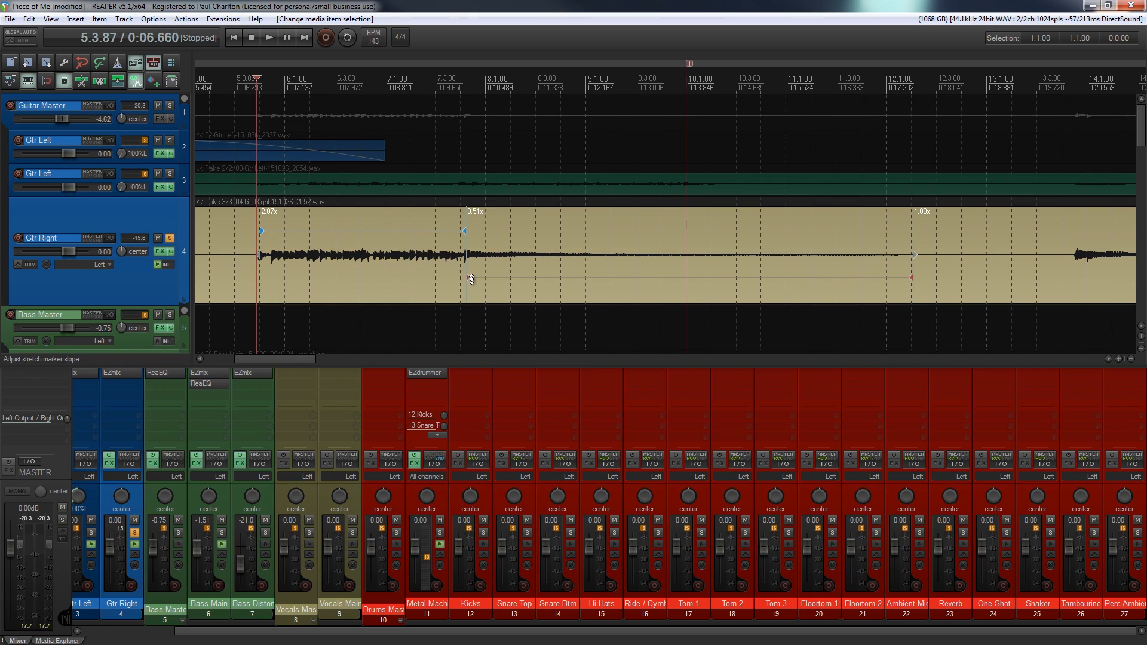
Step: Return the middle stretch marker near bar 10 so both sections read 1.00x, and select the item
{"action": "left_click_drag", "start_coordinate": [465, 278], "coordinate": [650, 278]}
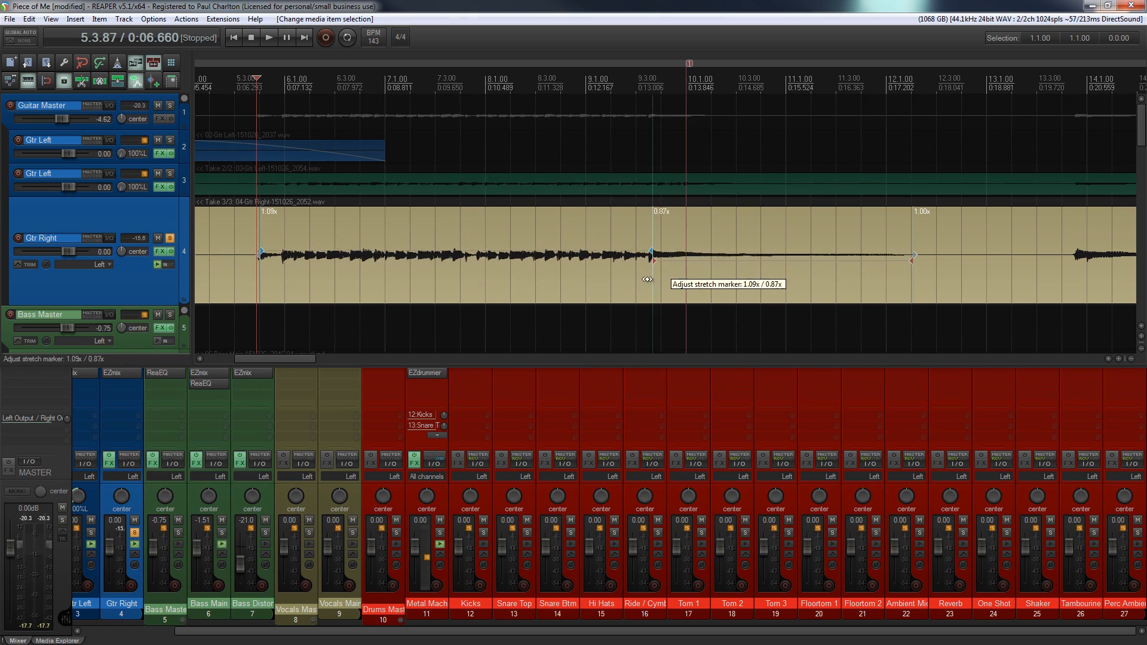
{"action": "left_click_drag", "start_coordinate": [652, 257], "coordinate": [683, 257]}
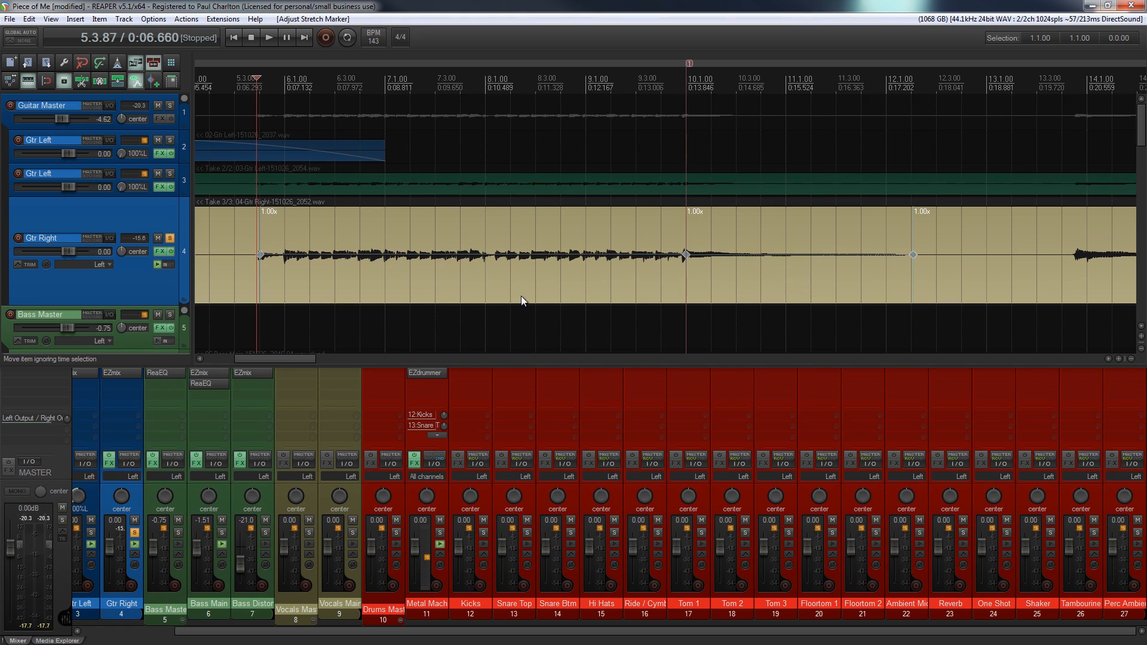
{"action": "mouse_move", "coordinate": [643, 289]}
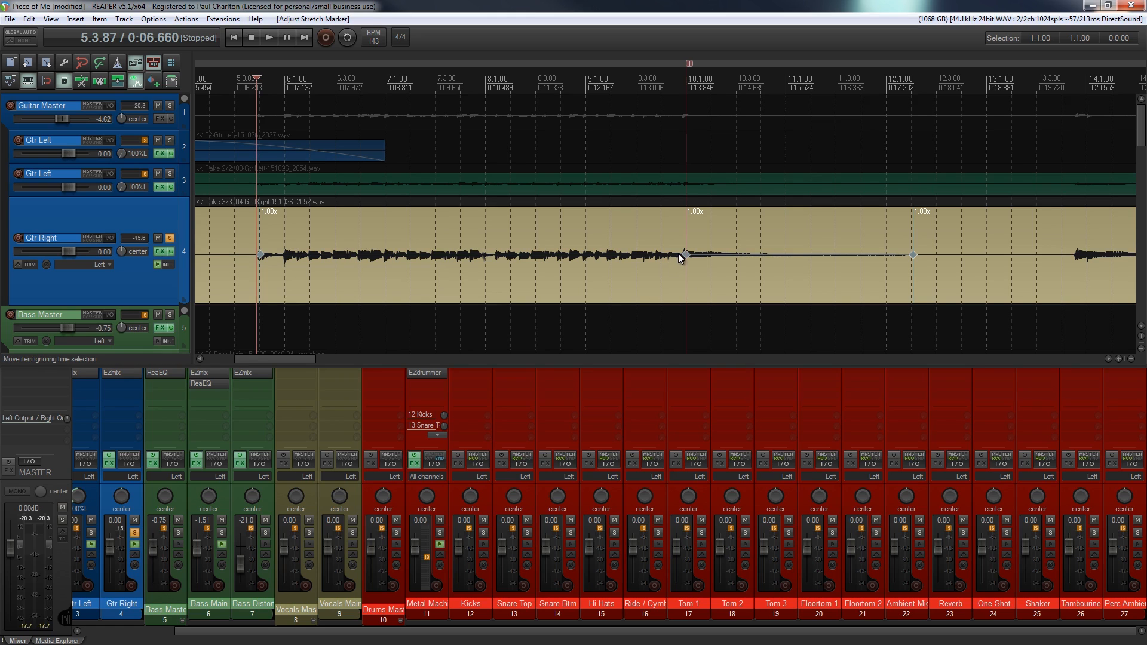
{"action": "left_click", "coordinate": [685, 255]}
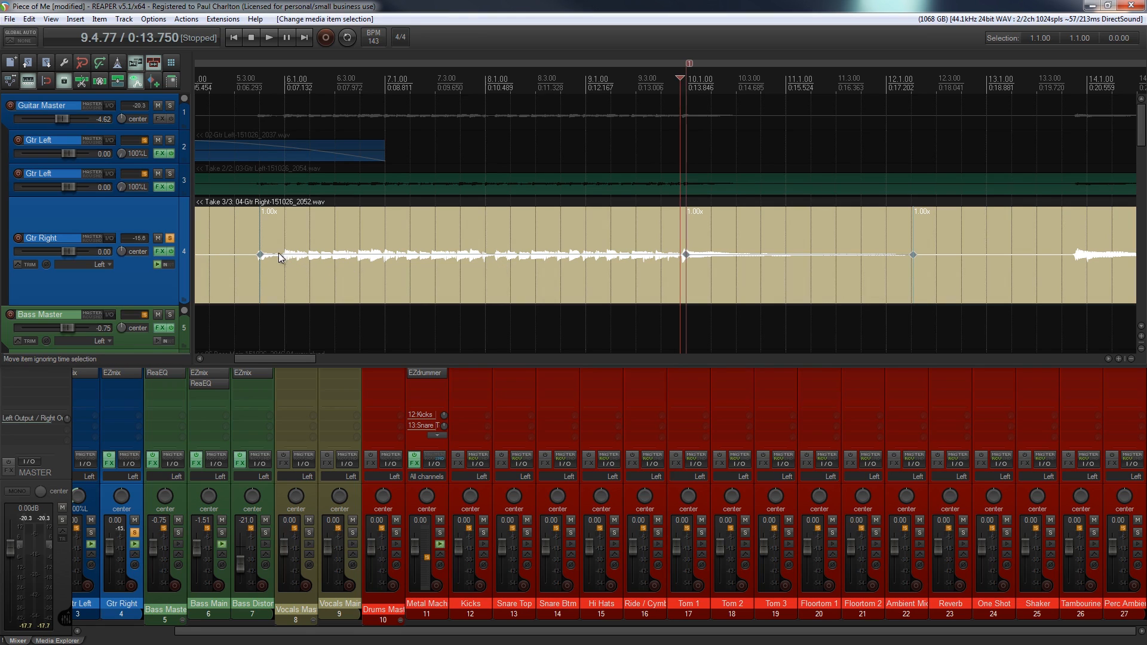
{"action": "mouse_move", "coordinate": [782, 233]}
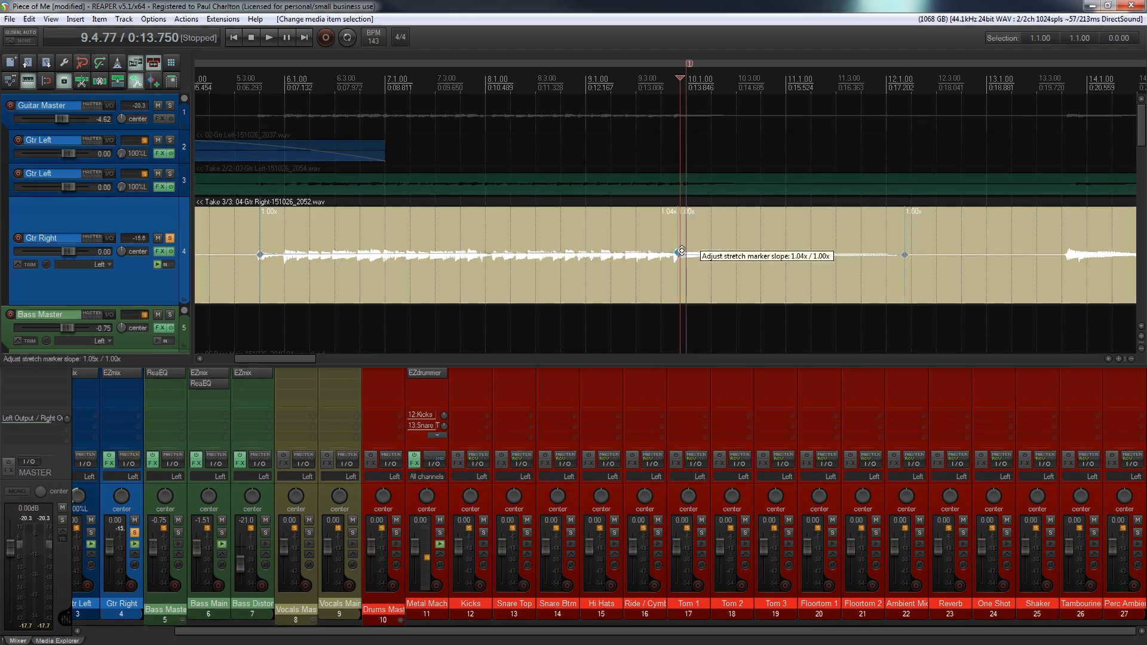
Step: Ramp the first section from 0.41x at its start to 2.79x at the middle marker, then play it
{"action": "left_click_drag", "start_coordinate": [680, 255], "coordinate": [670, 203]}
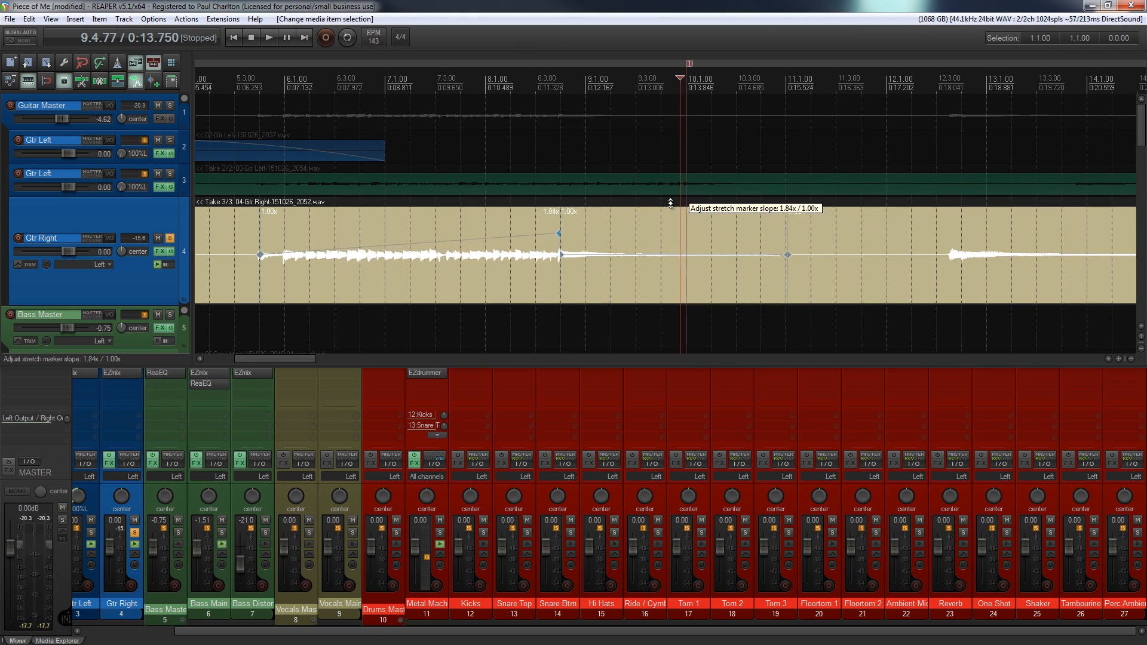
{"action": "left_click_drag", "start_coordinate": [558, 233], "coordinate": [496, 226]}
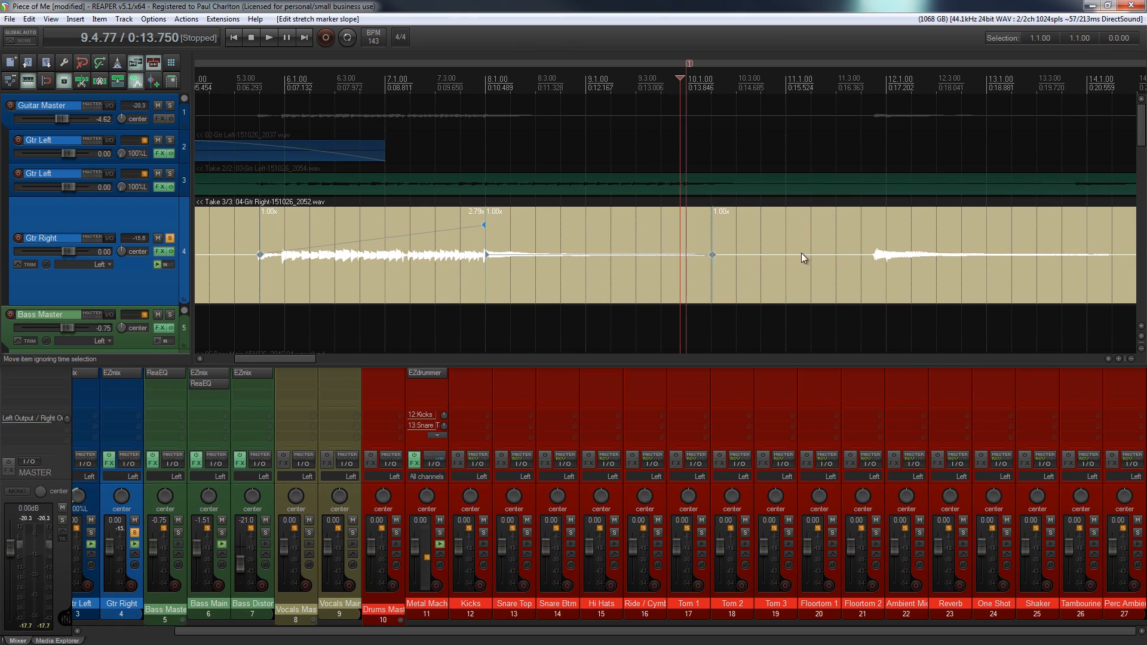
{"action": "mouse_move", "coordinate": [354, 263]}
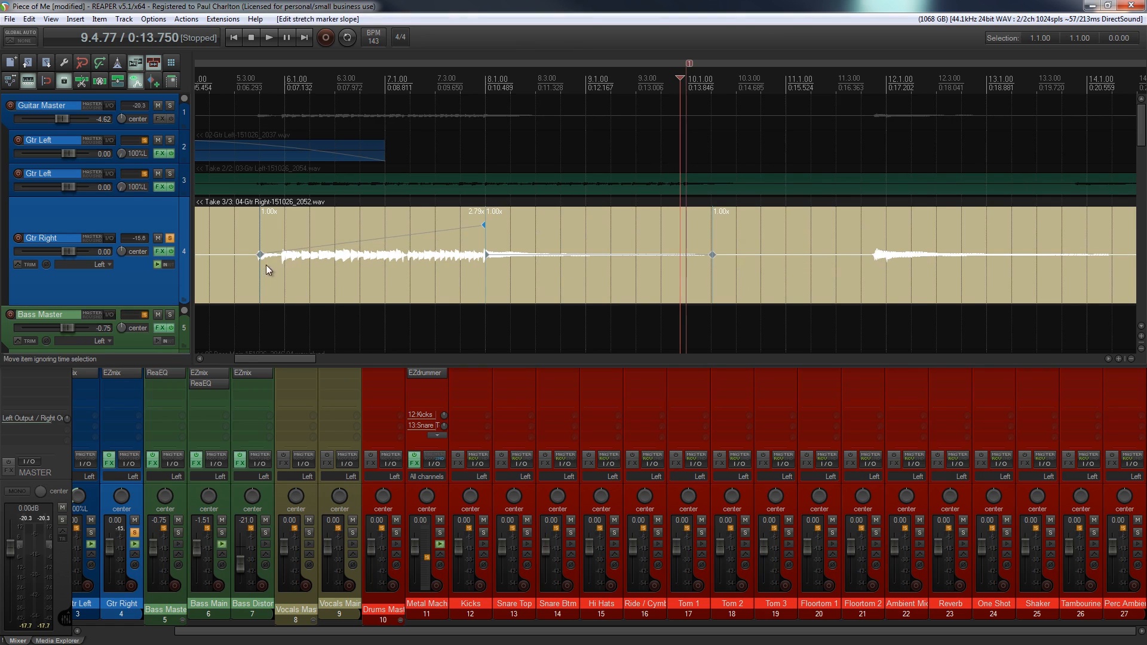
{"action": "left_click_drag", "start_coordinate": [258, 255], "coordinate": [261, 263]}
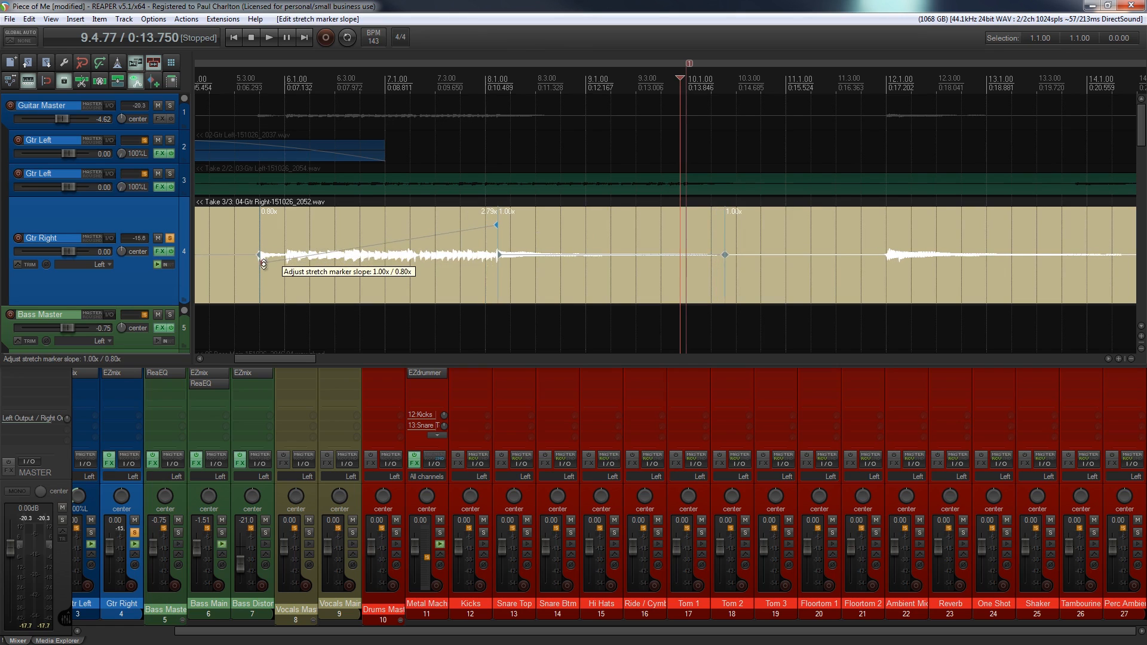
{"action": "left_click_drag", "start_coordinate": [263, 262], "coordinate": [262, 280]}
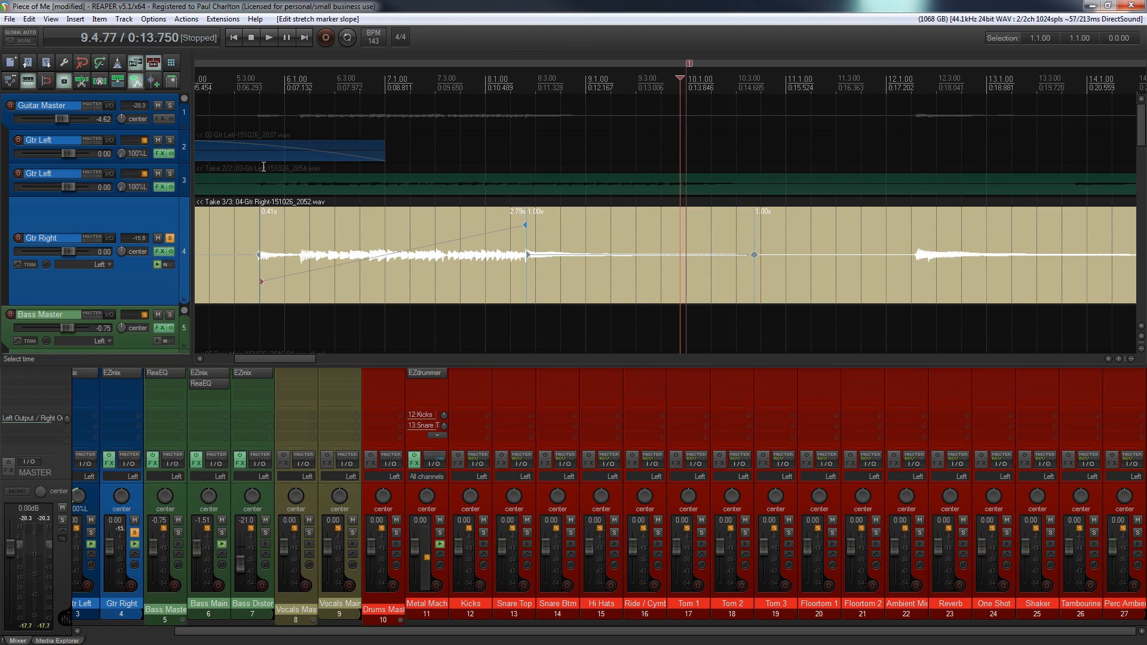
{"action": "left_click", "coordinate": [267, 37]}
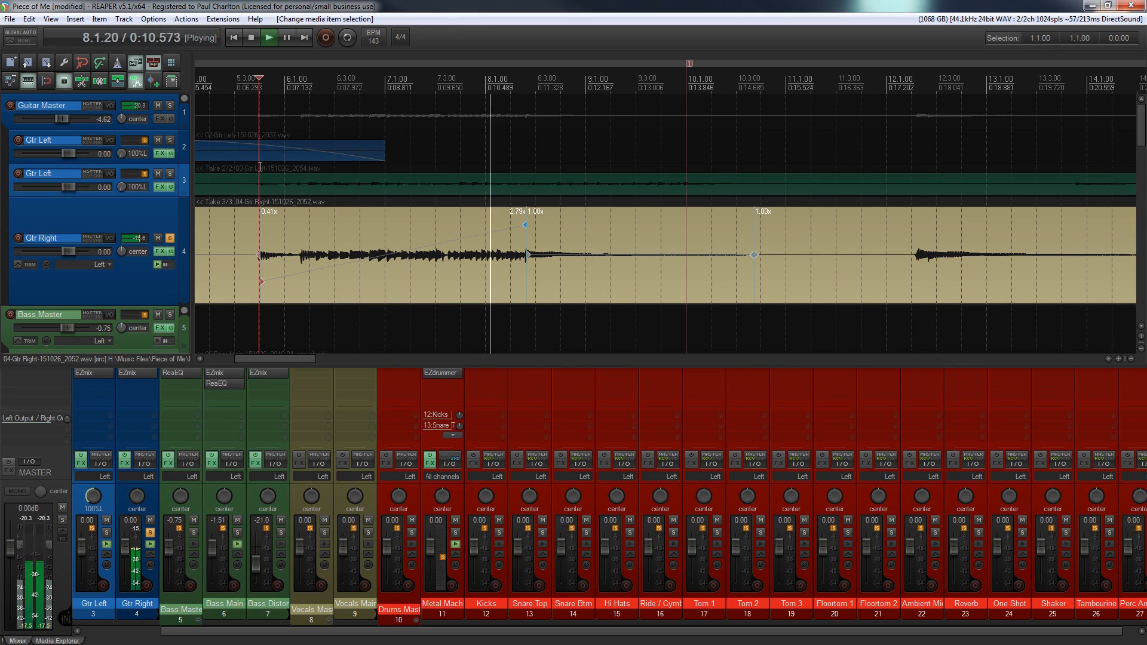
Step: Stop playback with the edit cursor at the start of the guitar item
{"action": "left_click", "coordinate": [251, 37]}
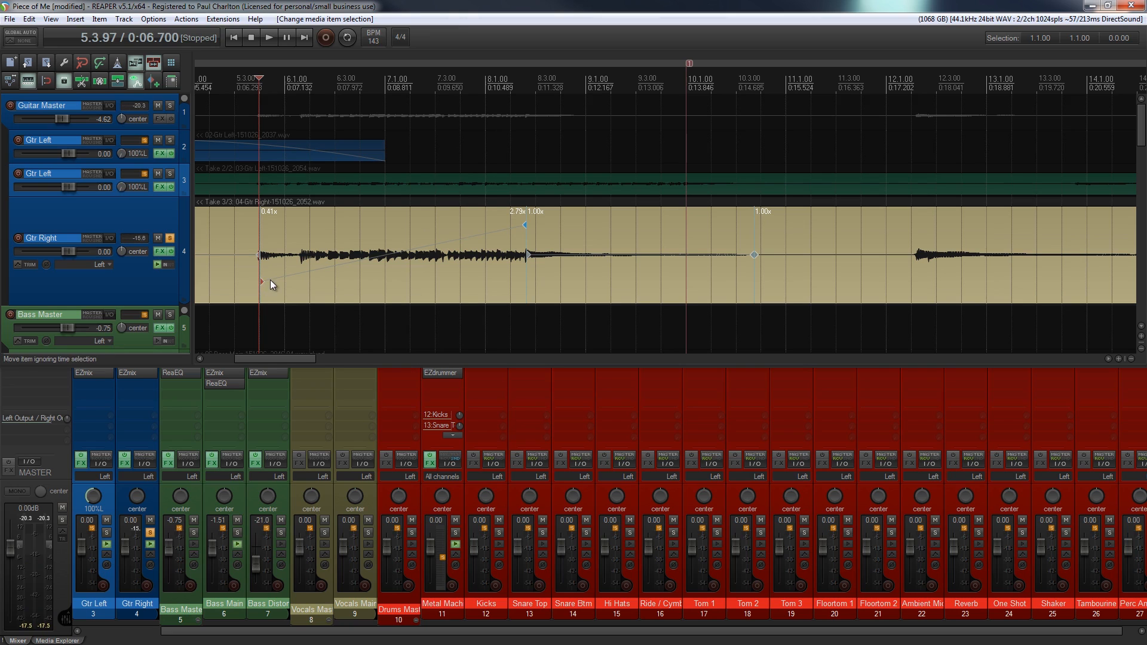
{"action": "mouse_move", "coordinate": [277, 284]}
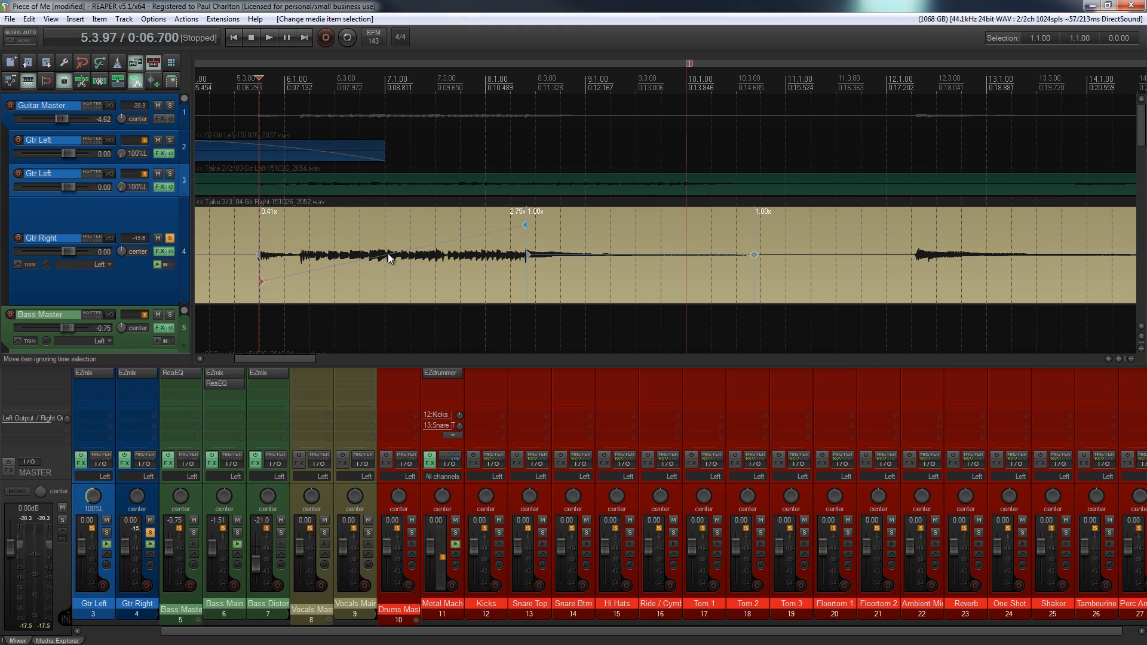
{"action": "mouse_move", "coordinate": [445, 242]}
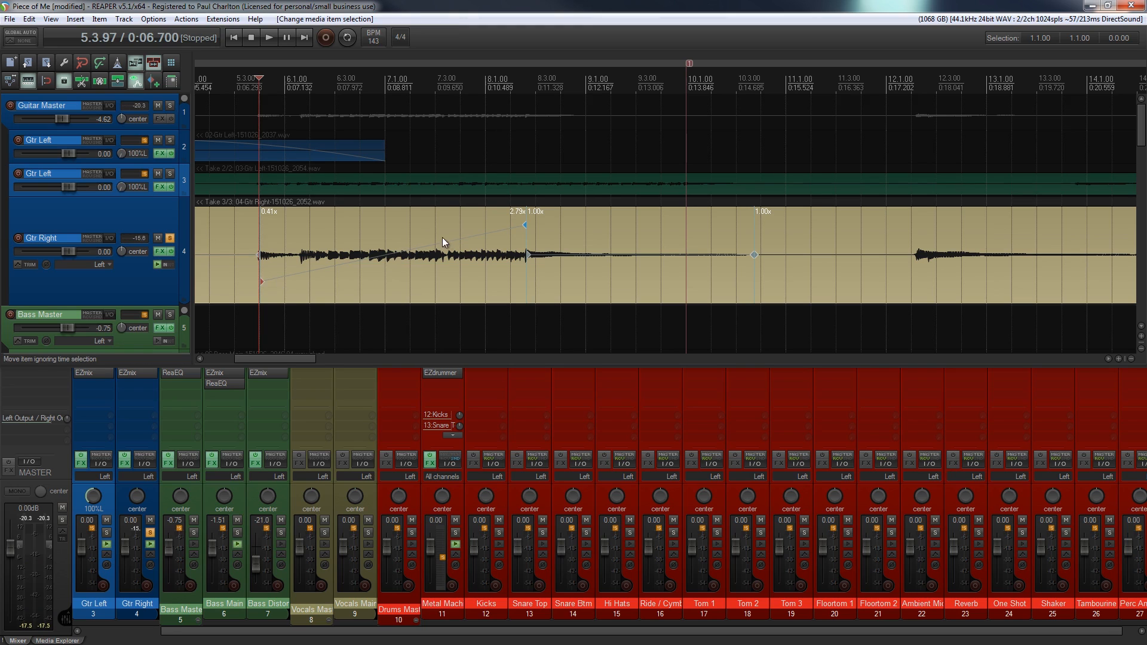
{"action": "mouse_move", "coordinate": [487, 235]}
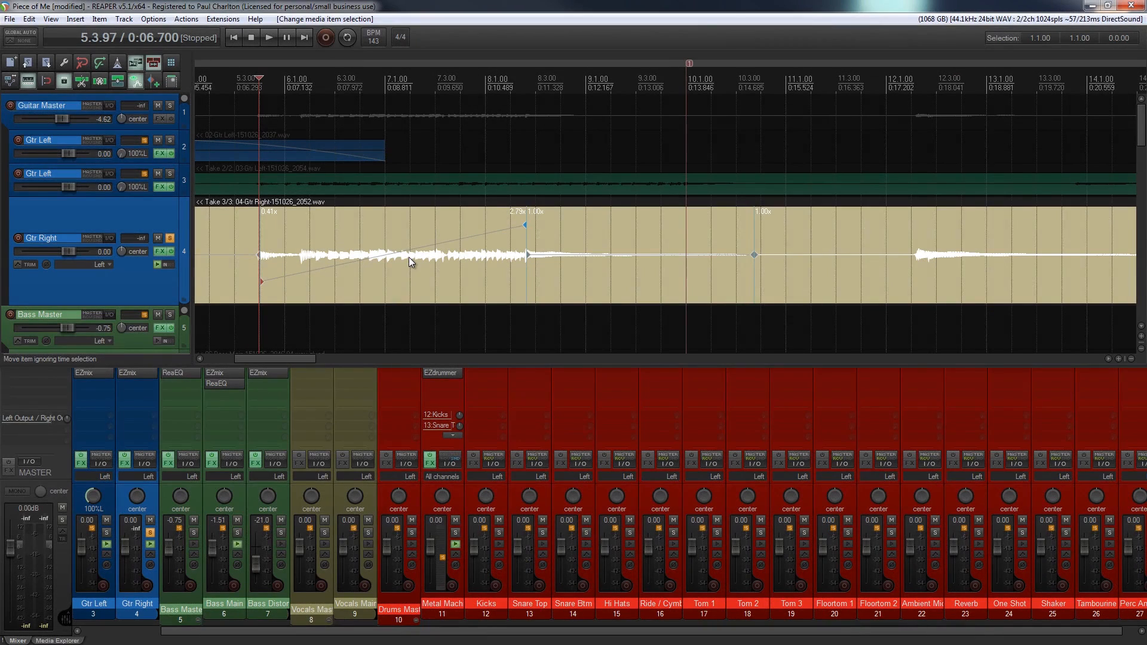
{"action": "mouse_move", "coordinate": [578, 249]}
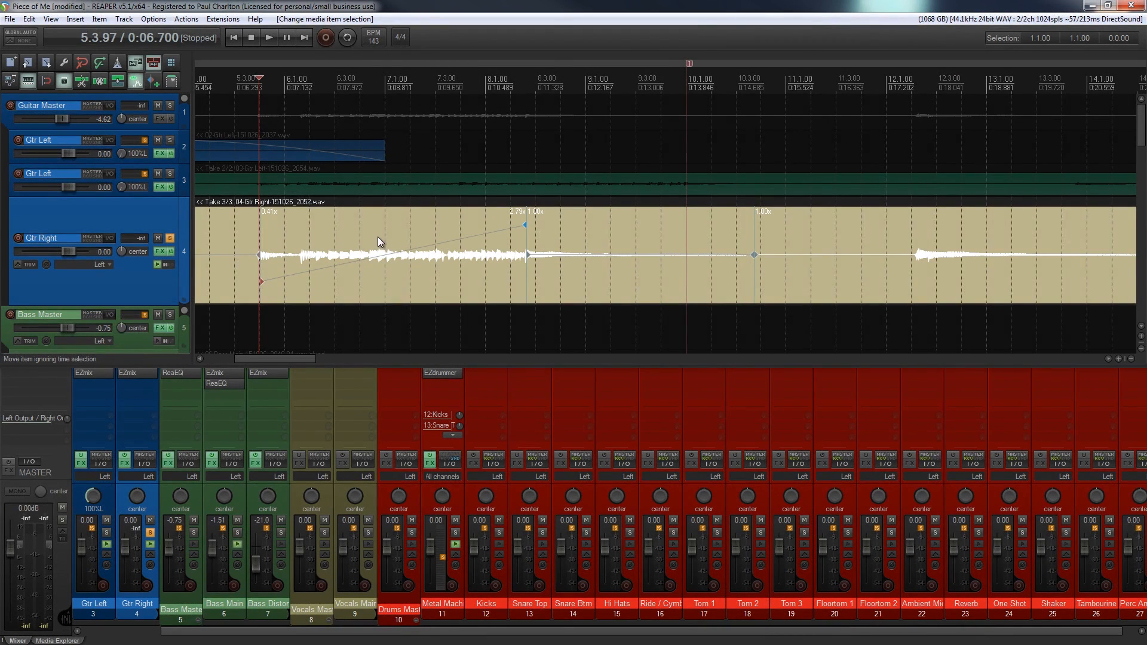
Step: In Item properties, uncheck 'Preserve pitch when changing rate' for the Gtr Right item and confirm
{"action": "right_click", "coordinate": [380, 242]}
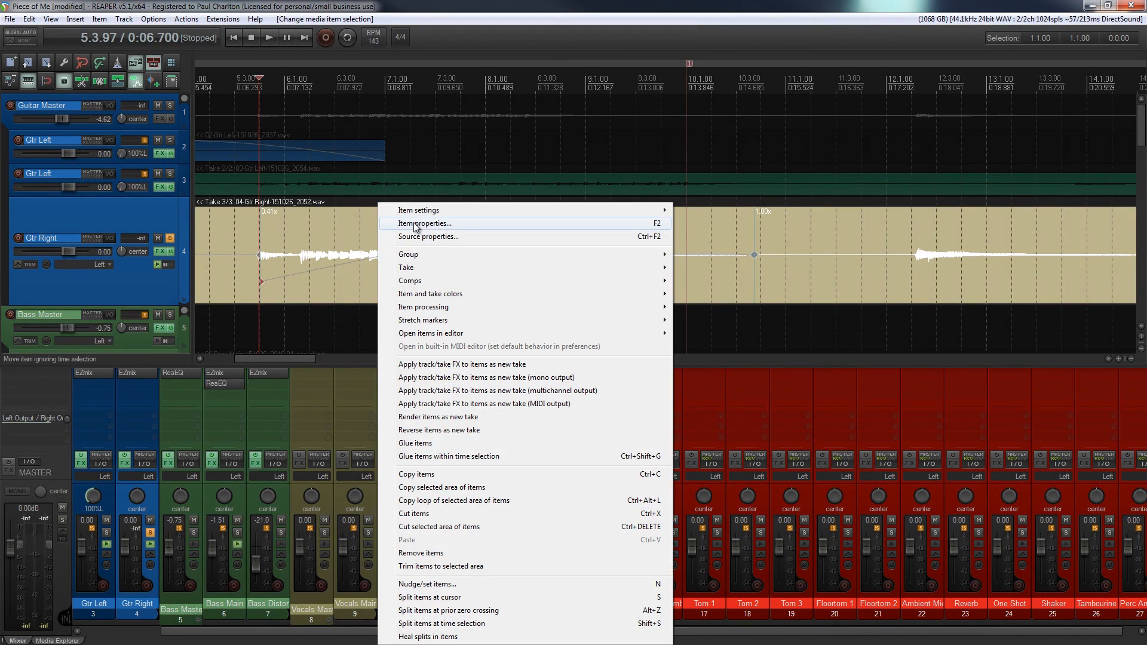
{"action": "left_click", "coordinate": [424, 224]}
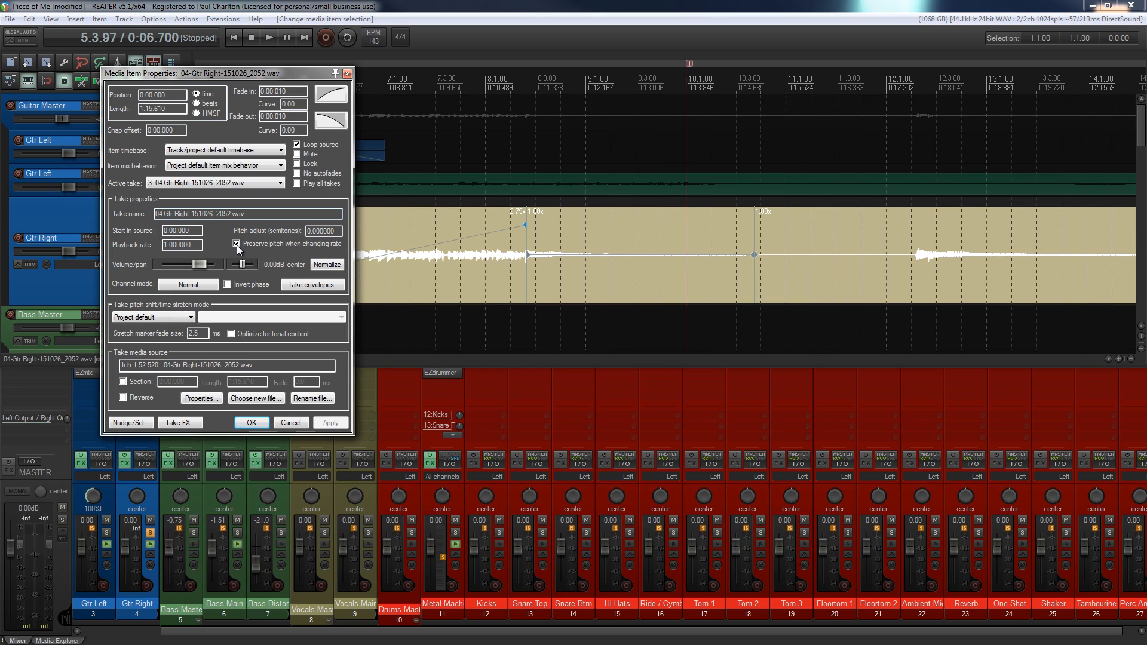
{"action": "left_click", "coordinate": [235, 244]}
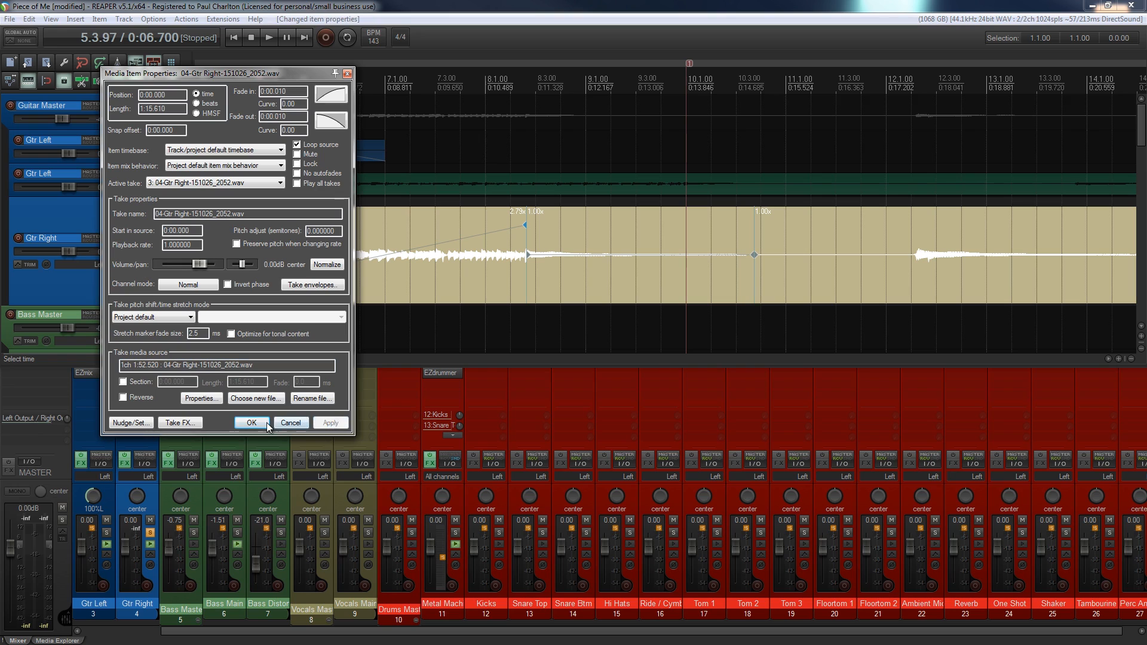
{"action": "left_click", "coordinate": [251, 423]}
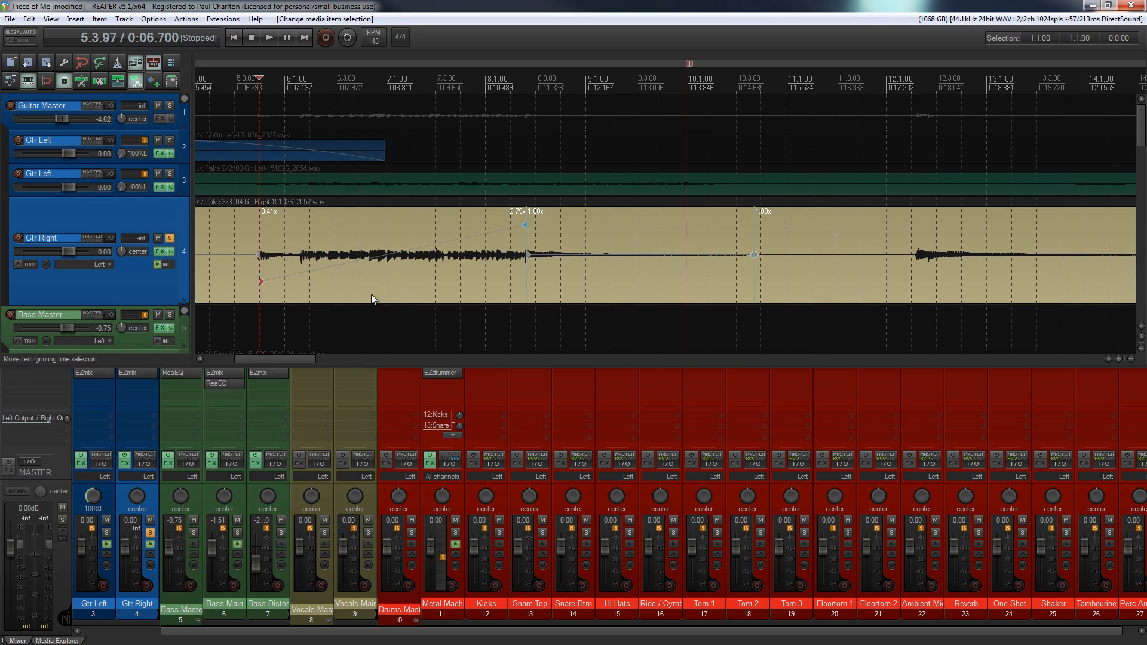
{"action": "left_click", "coordinate": [267, 37]}
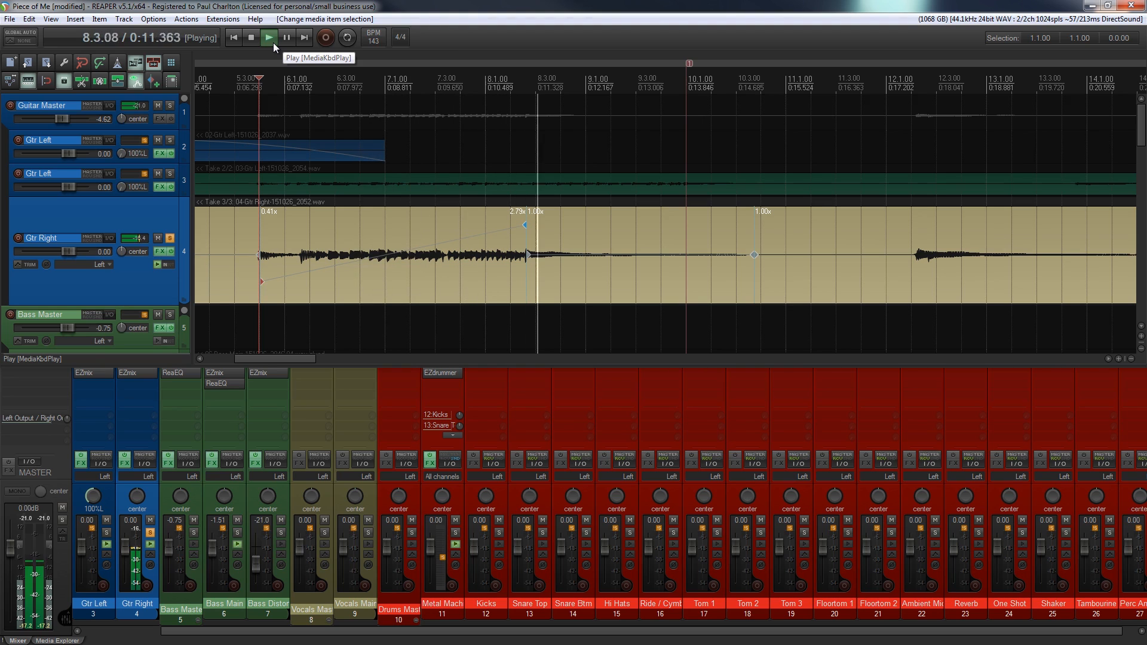
{"action": "left_click", "coordinate": [251, 37]}
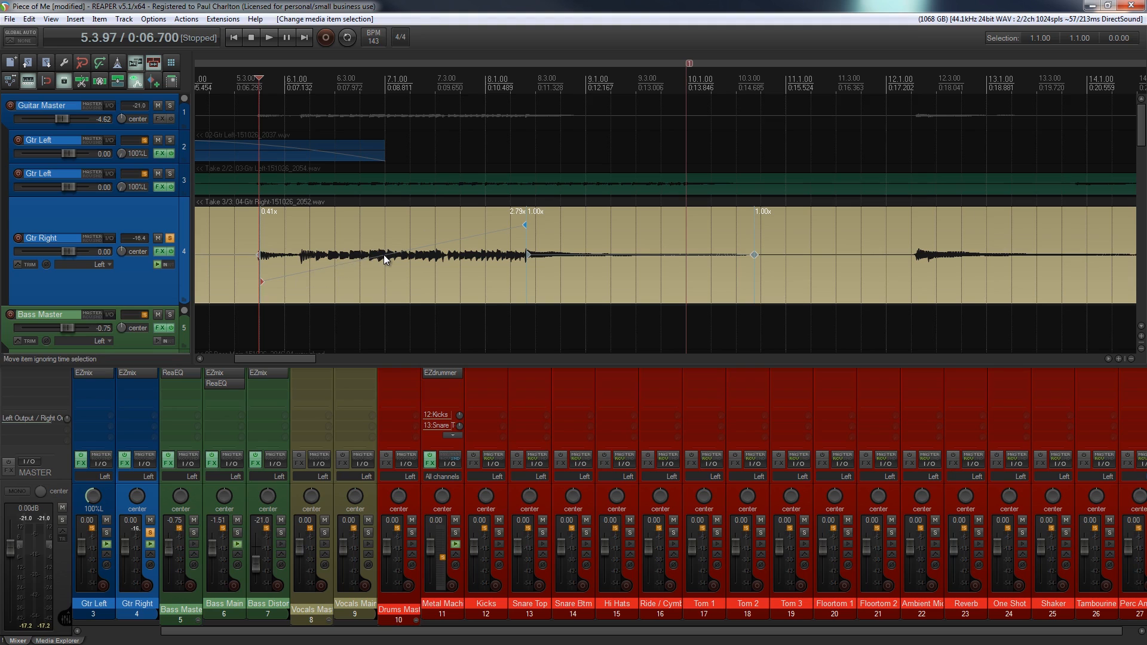
{"action": "mouse_move", "coordinate": [516, 222]}
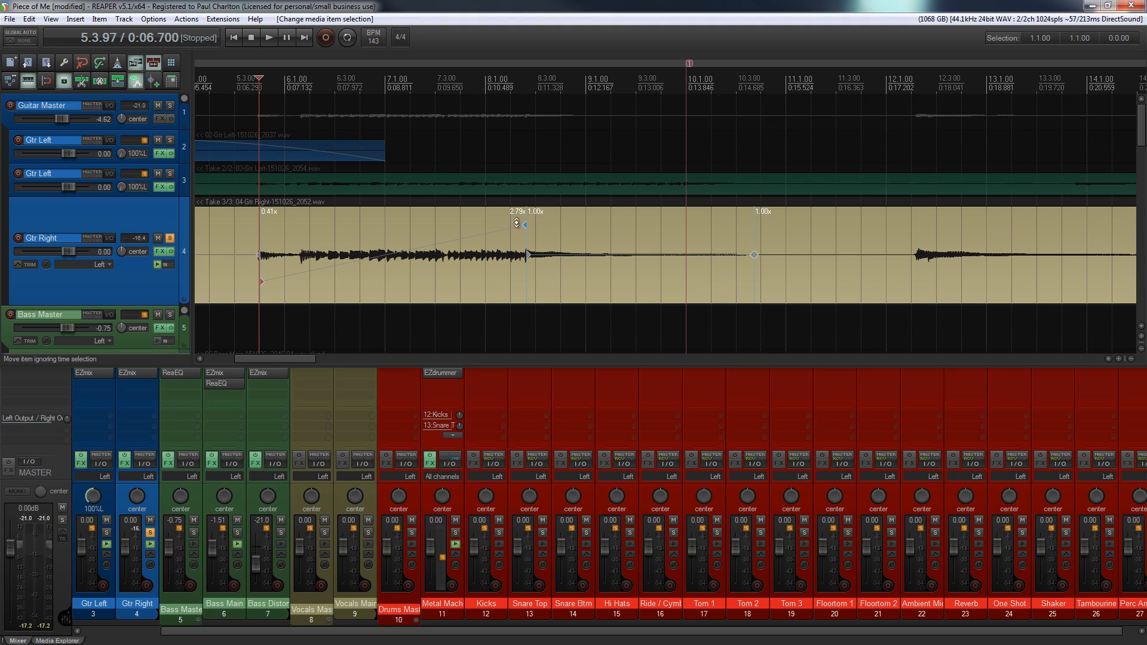
{"action": "mouse_move", "coordinate": [496, 240]}
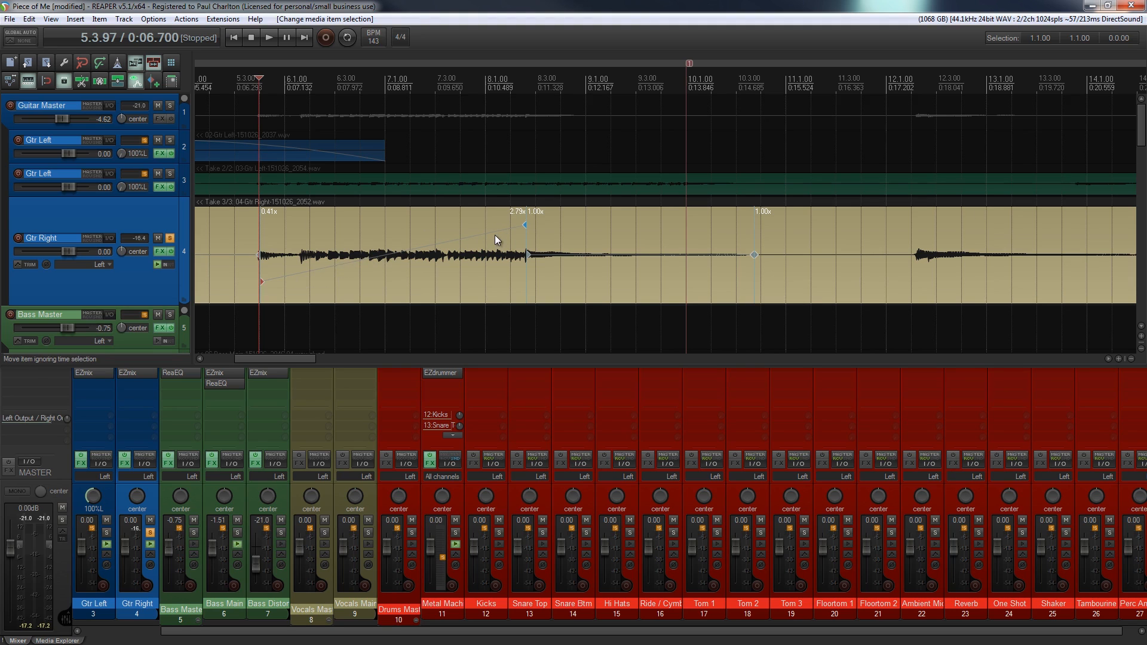